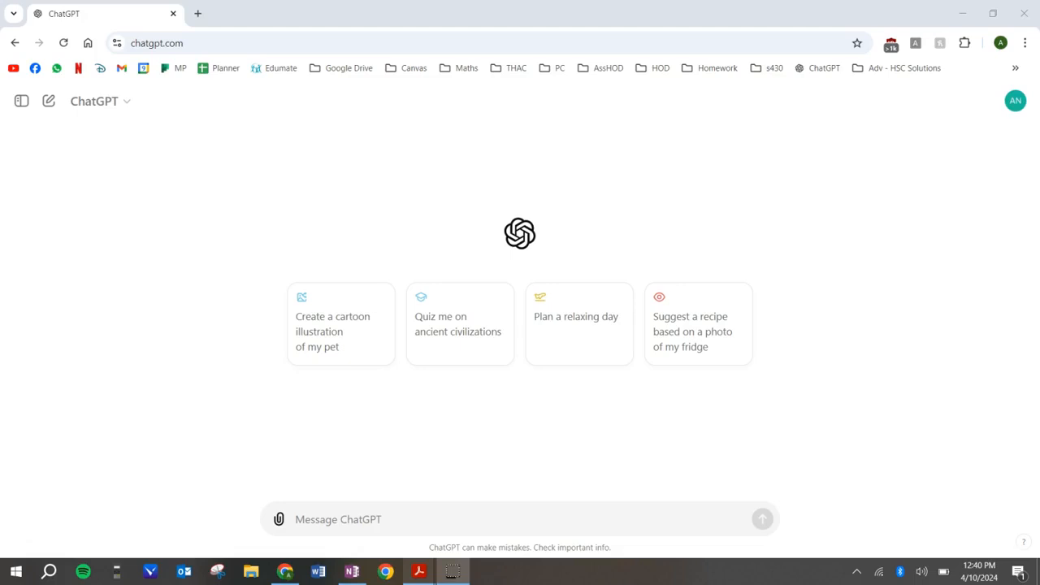
mouse_move(32, 518)
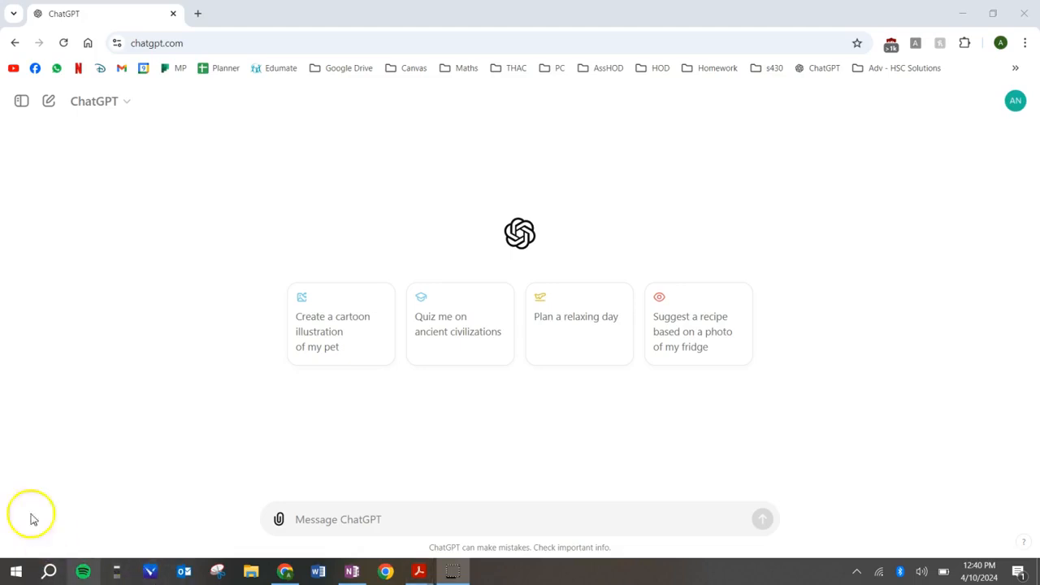
mouse_move(83, 571)
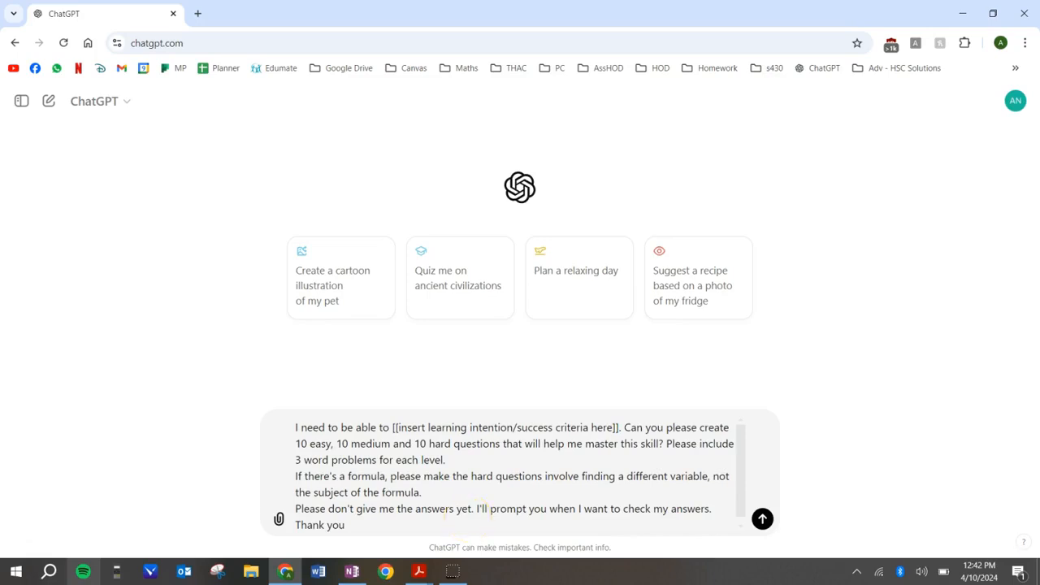
mouse_move(419, 571)
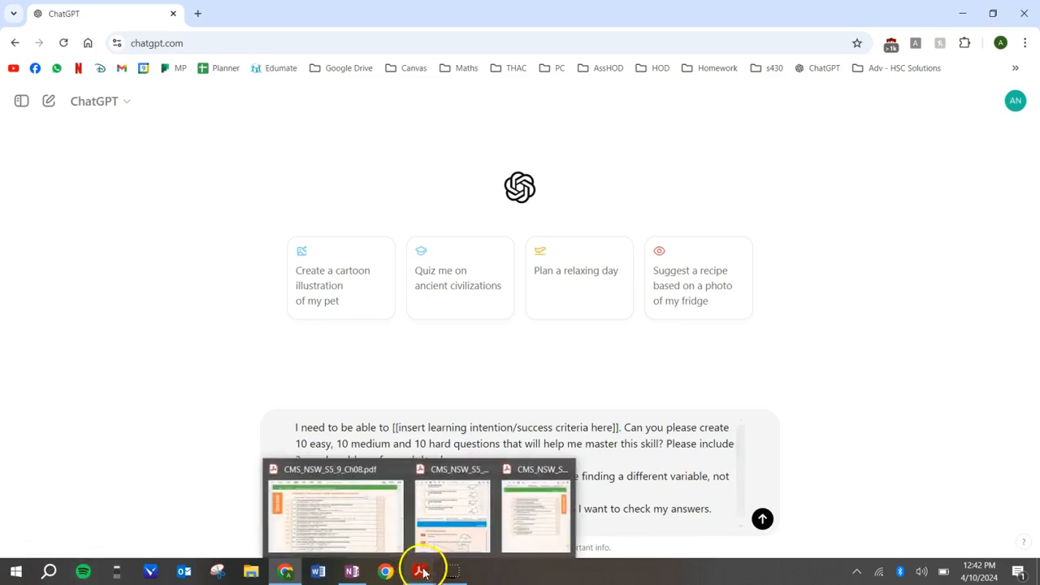
mouse_move(421, 571)
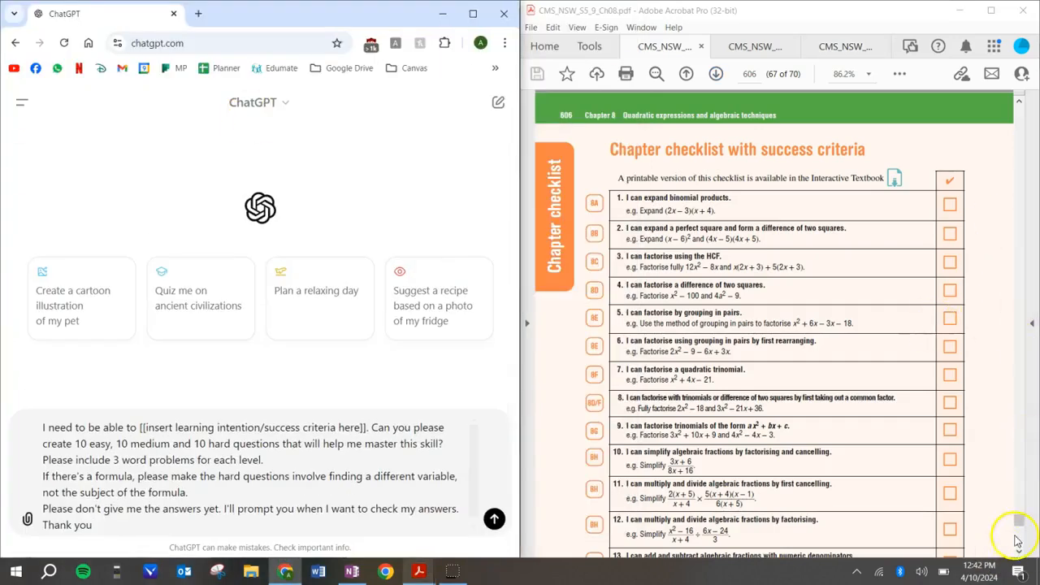
- Scroll Acrobat to the Chapter checklist on page 606 showing the success criteria
scroll(up, 3)
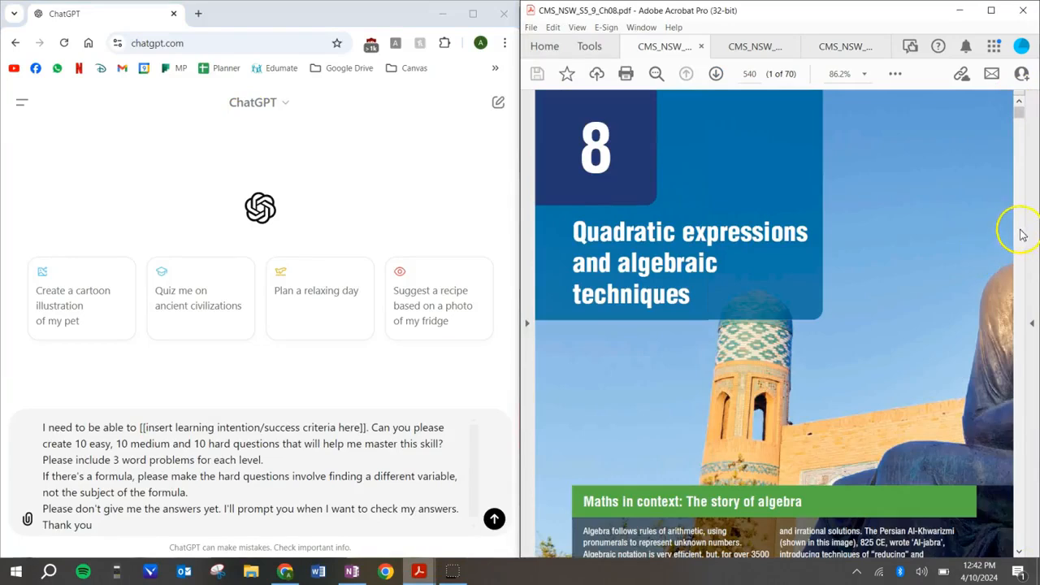
mouse_move(1020, 118)
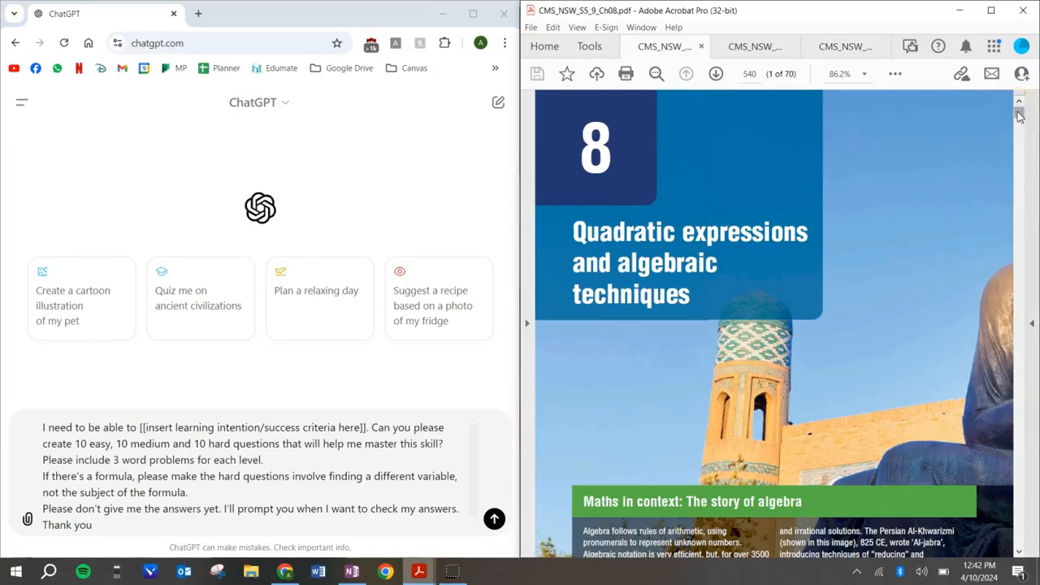
scroll(down, 3)
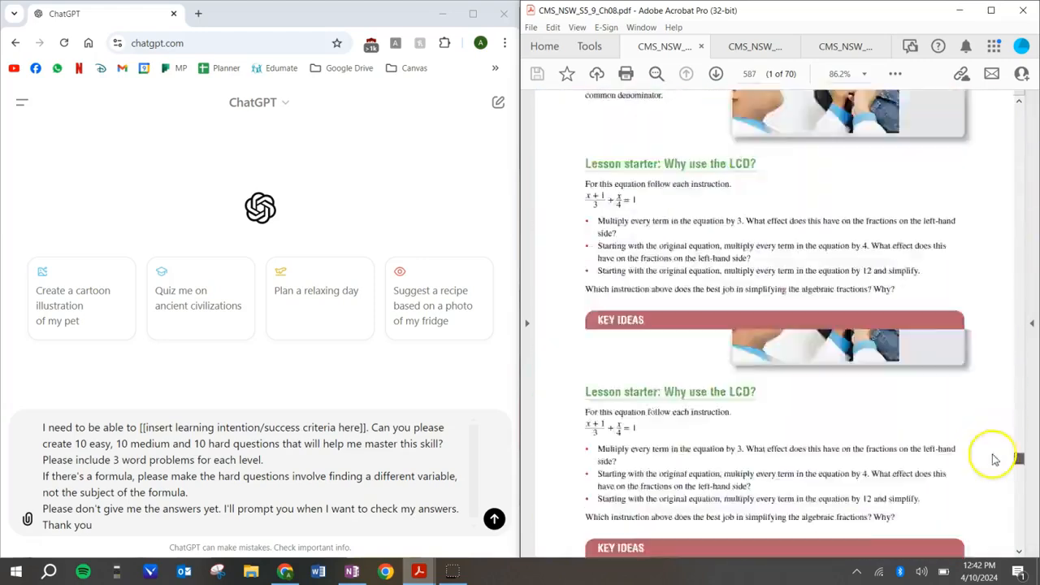
scroll(down, 3)
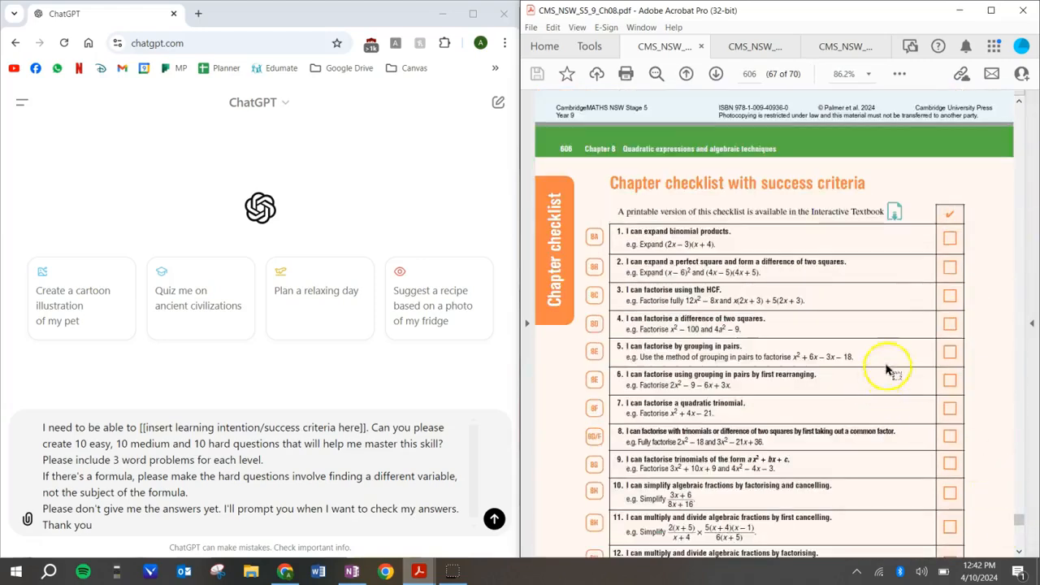
mouse_move(870, 212)
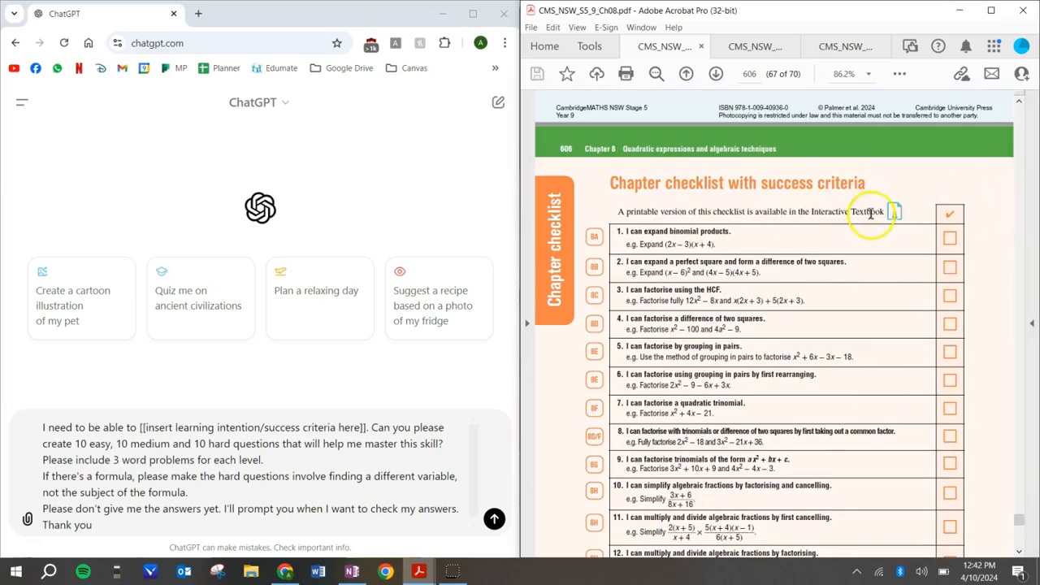
mouse_move(764, 240)
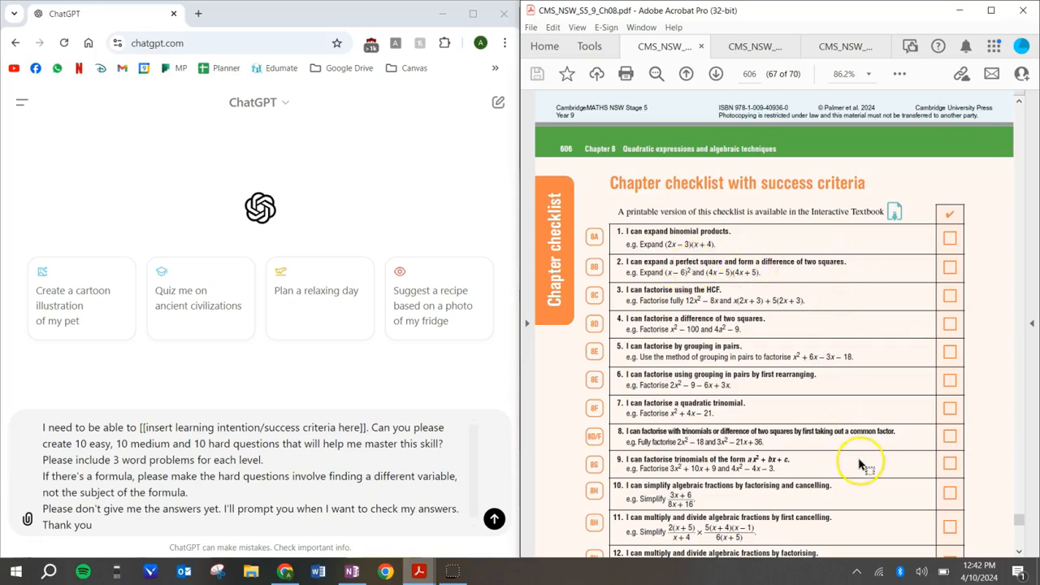
mouse_move(890, 276)
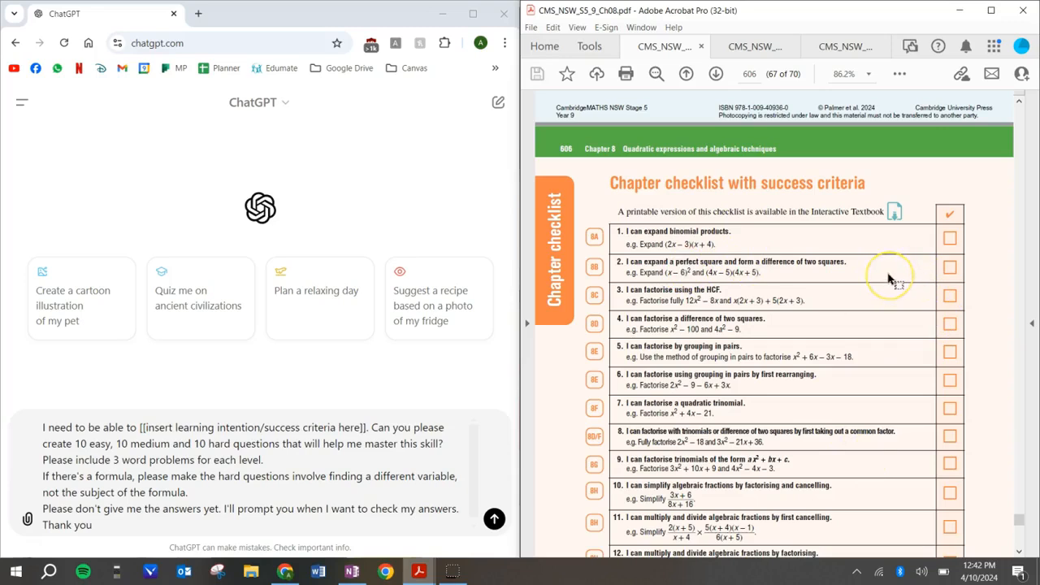
mouse_move(890, 280)
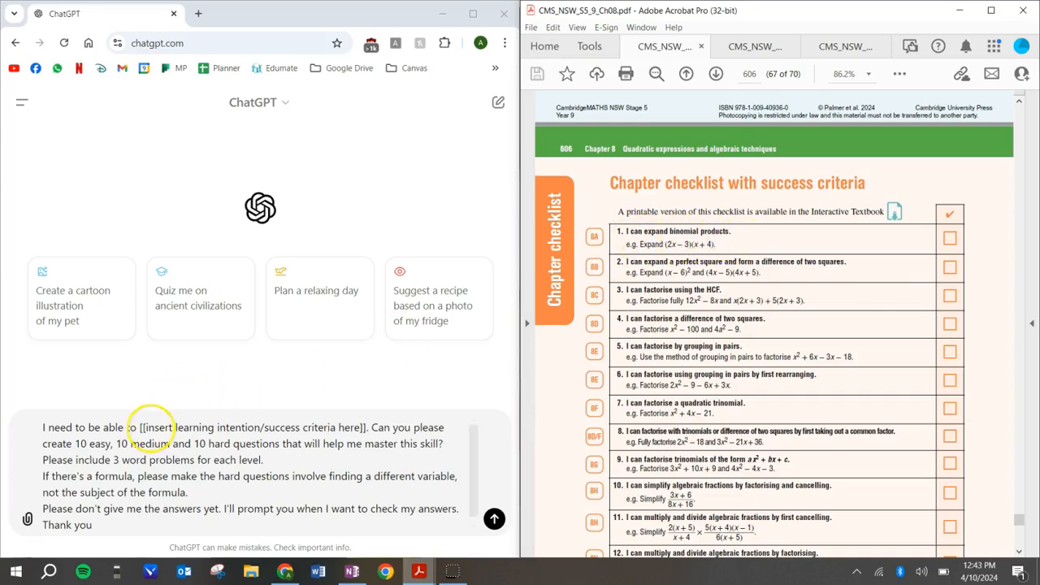
- Replace the success-criteria placeholder with the binomial expansion criterion and send the prompt
double_click(153, 426)
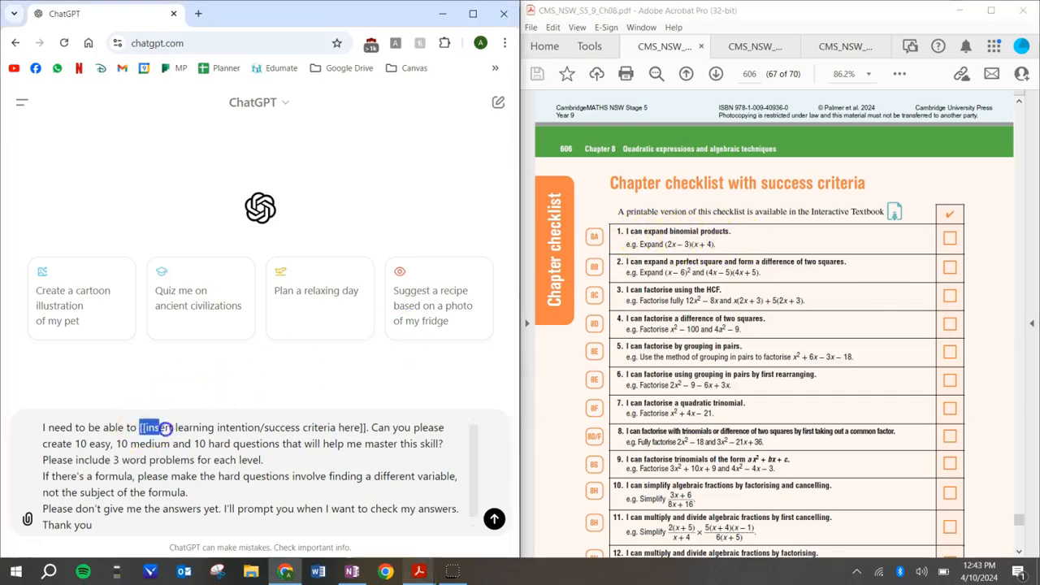
double_click(252, 427)
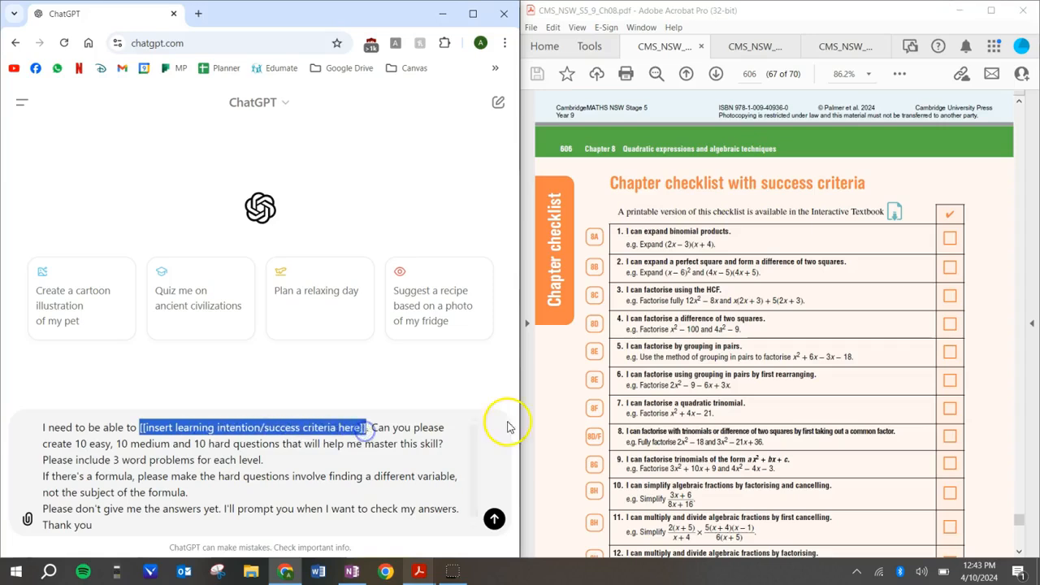
mouse_move(516, 429)
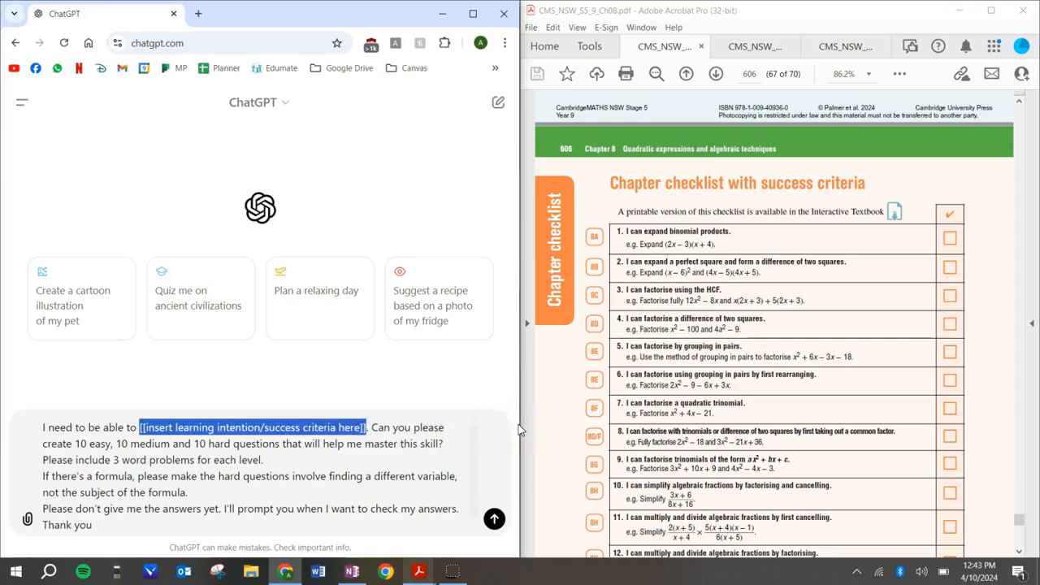
text(expand binomial product)
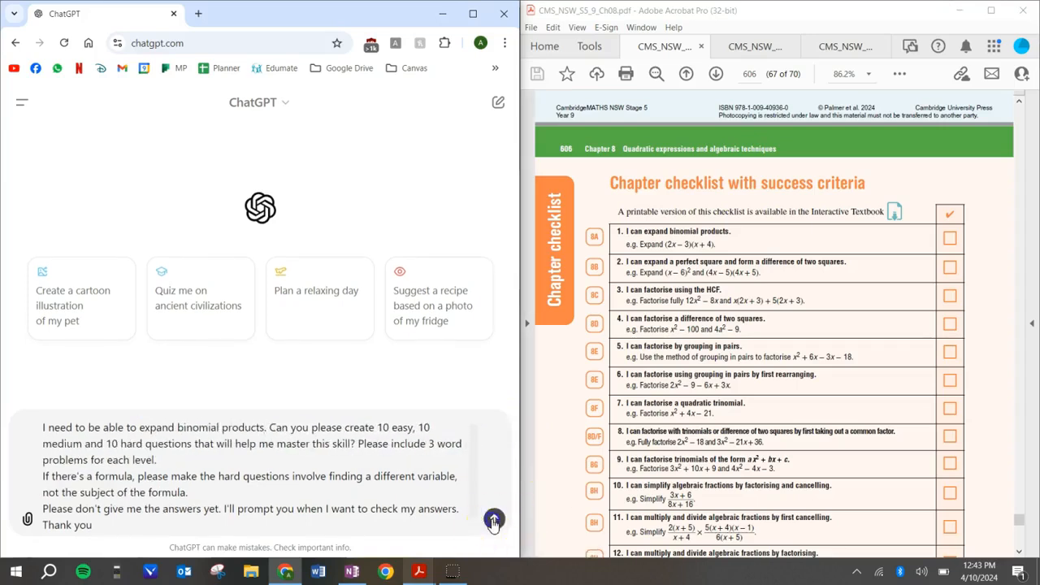
click(495, 520)
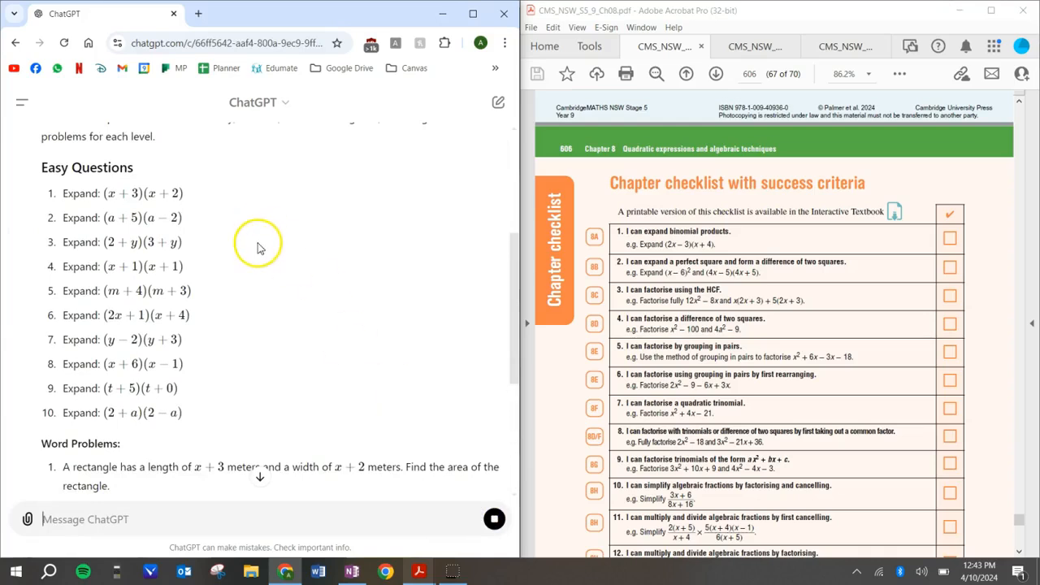
- Scroll through the easy, medium and hard expansion questions and word problems
scroll(down, 3)
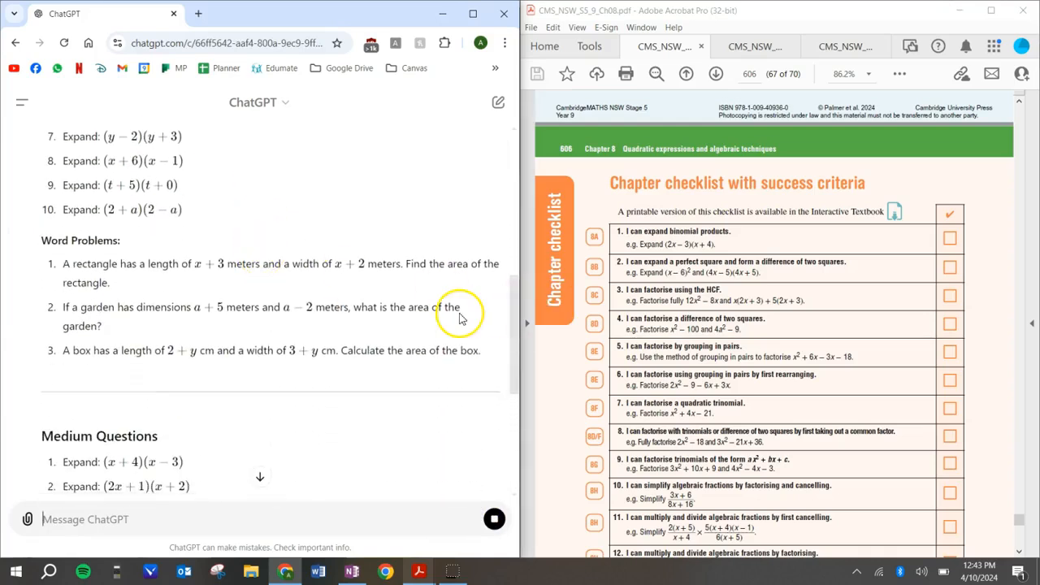
scroll(down, 3)
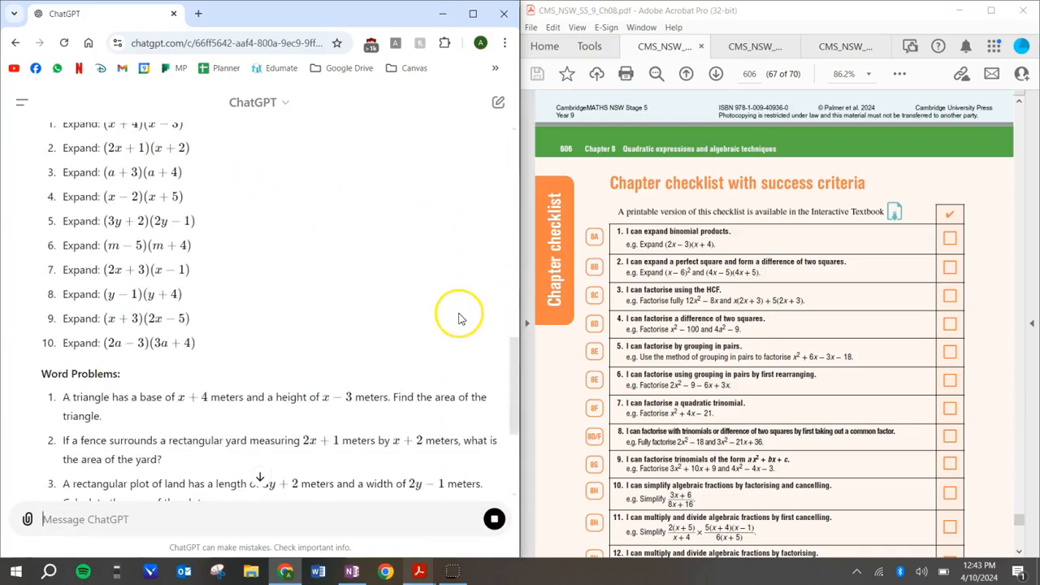
scroll(down, 3)
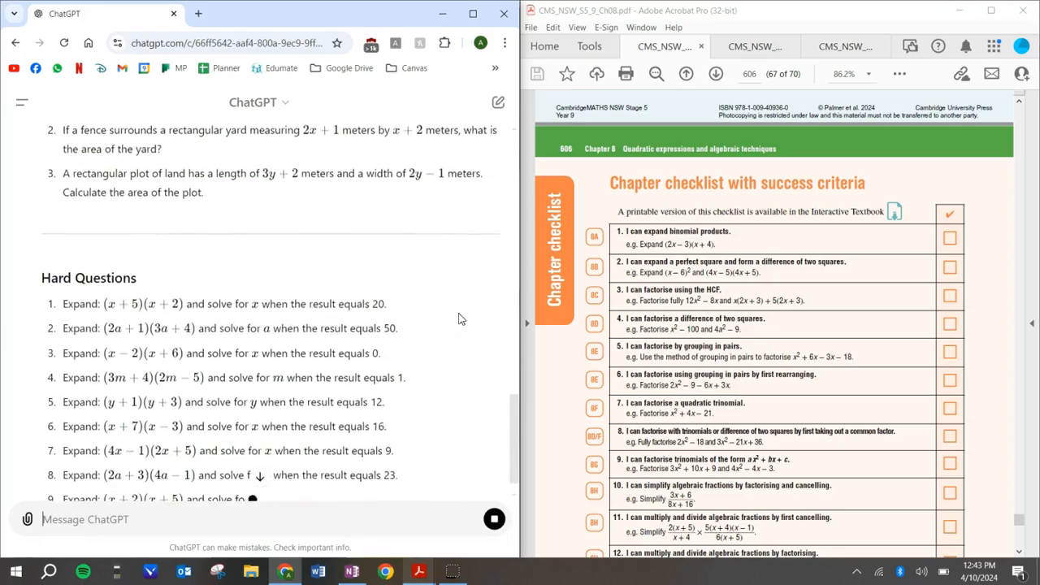
scroll(down, 3)
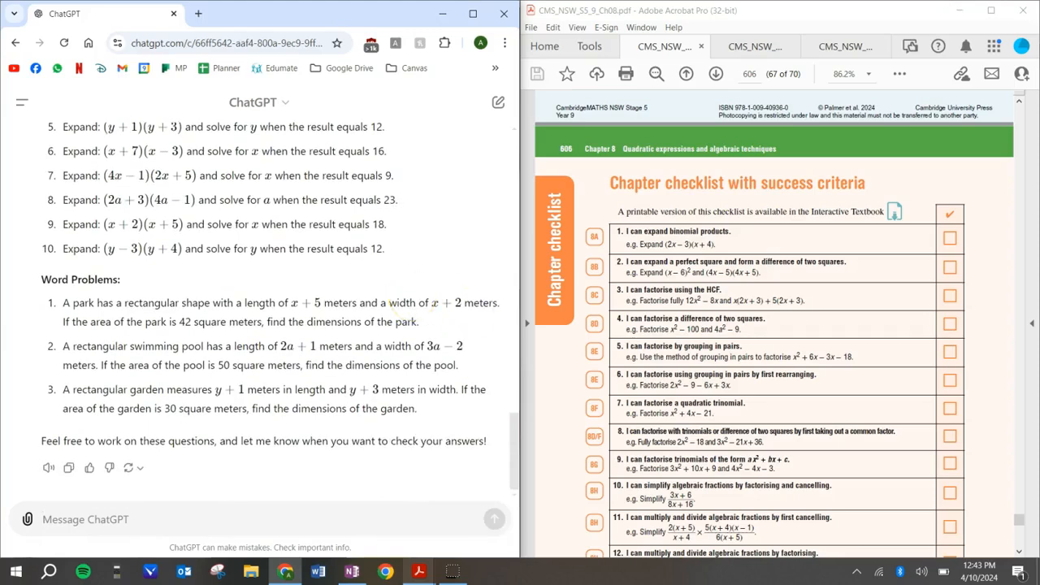
mouse_move(514, 457)
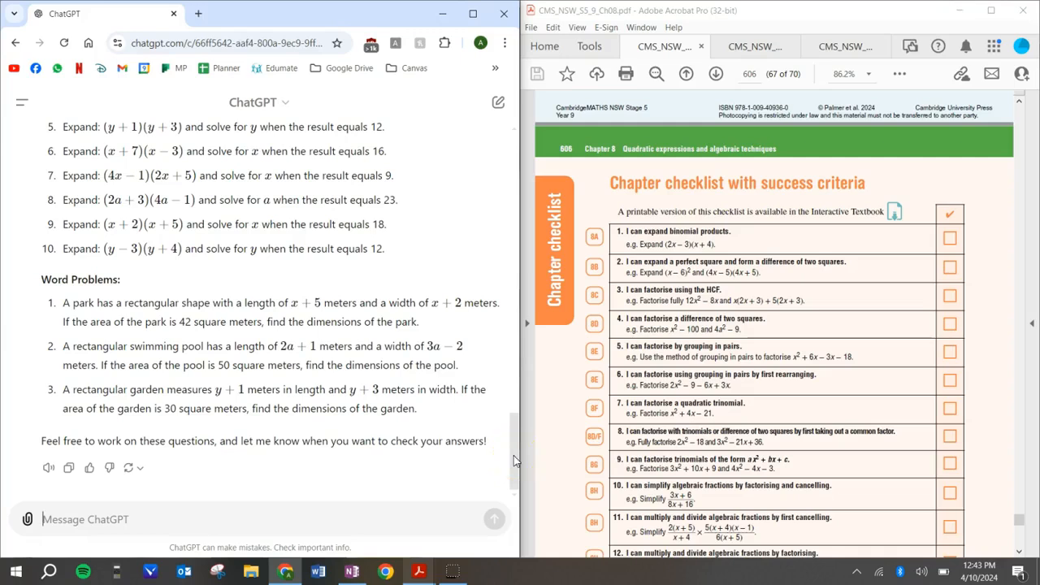
scroll(up, 3)
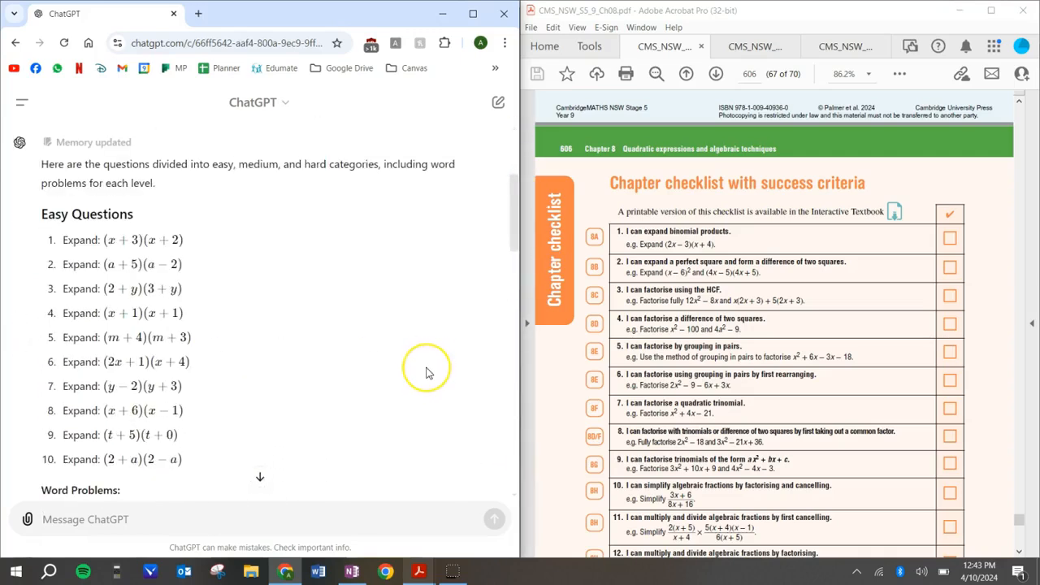
scroll(down, 3)
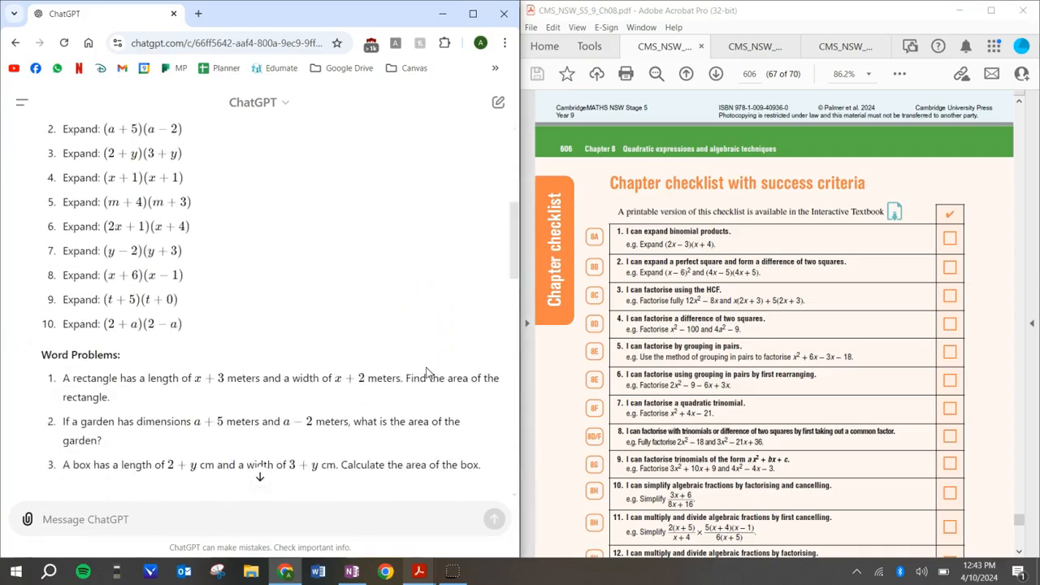
scroll(up, 3)
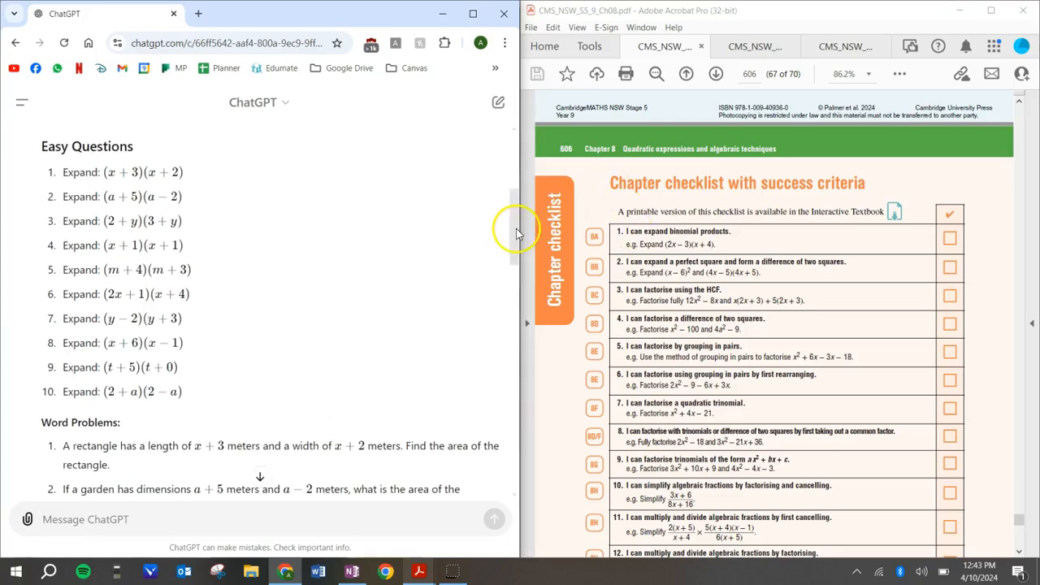
scroll(down, 3)
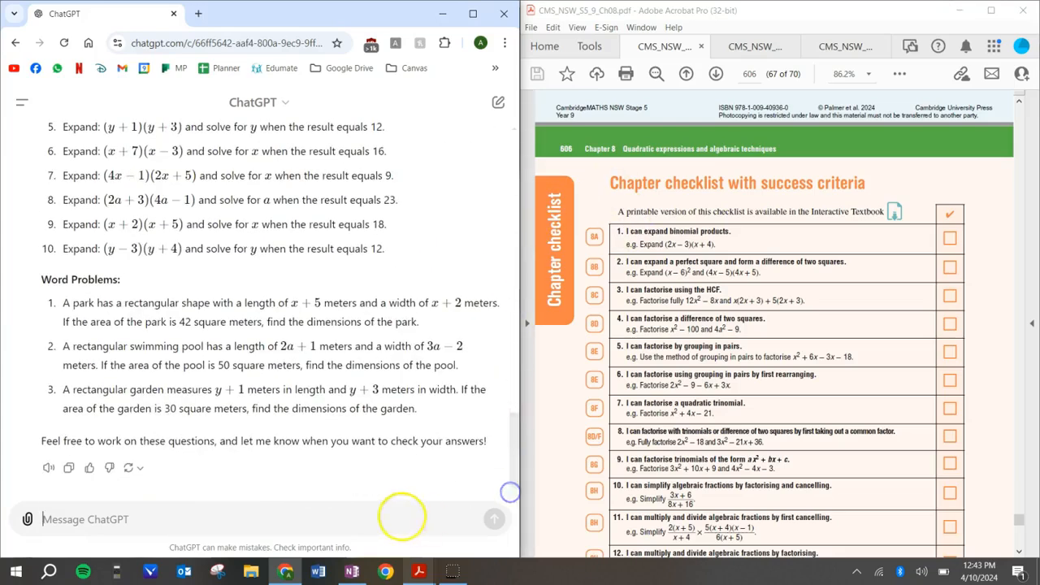
- Ask 'Can i have the answers now please?' and scroll through the answers
text(Can i have the ans)
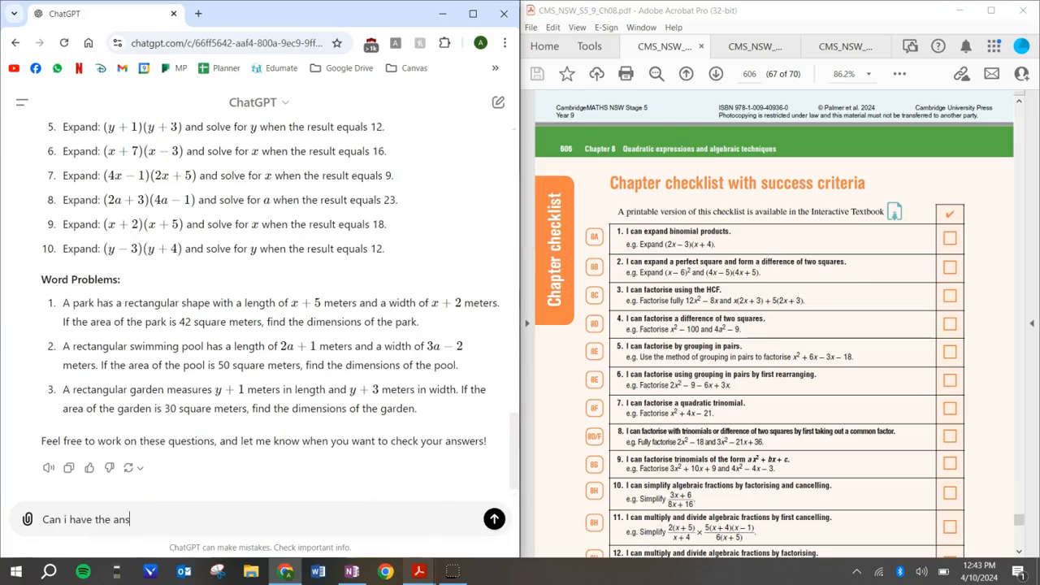
text(wers now please?)
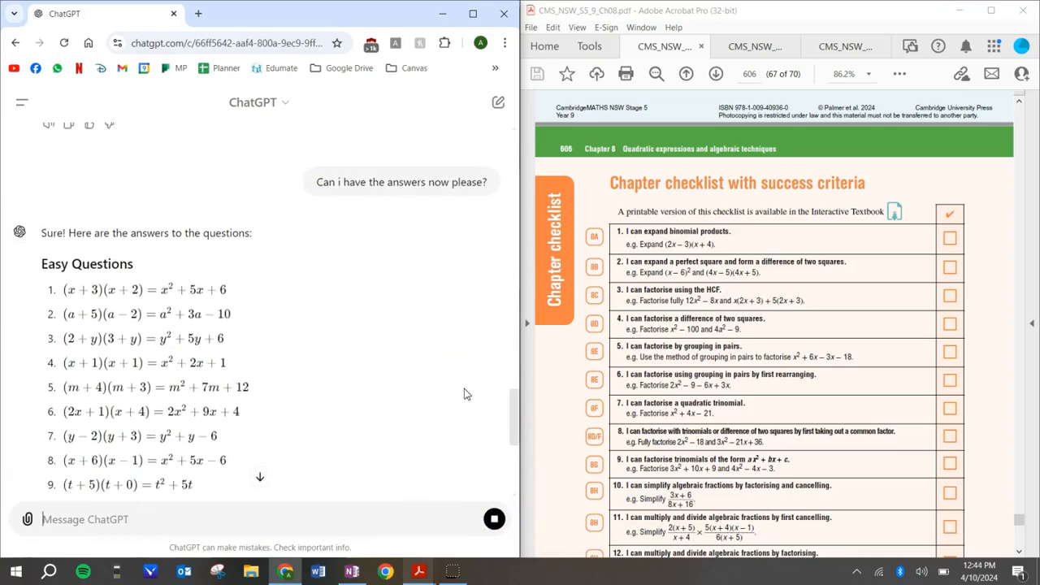
mouse_move(406, 386)
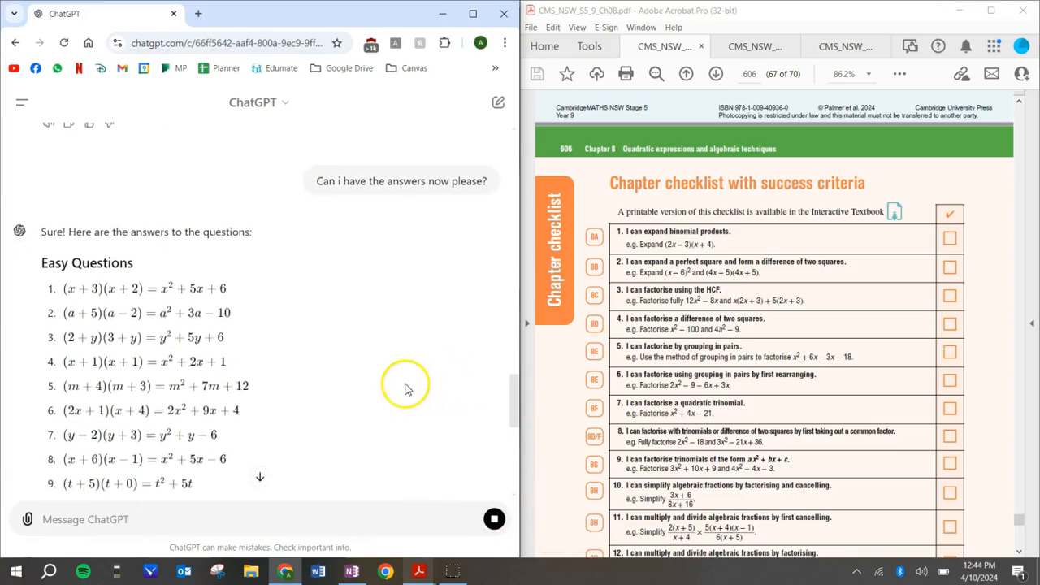
scroll(down, 3)
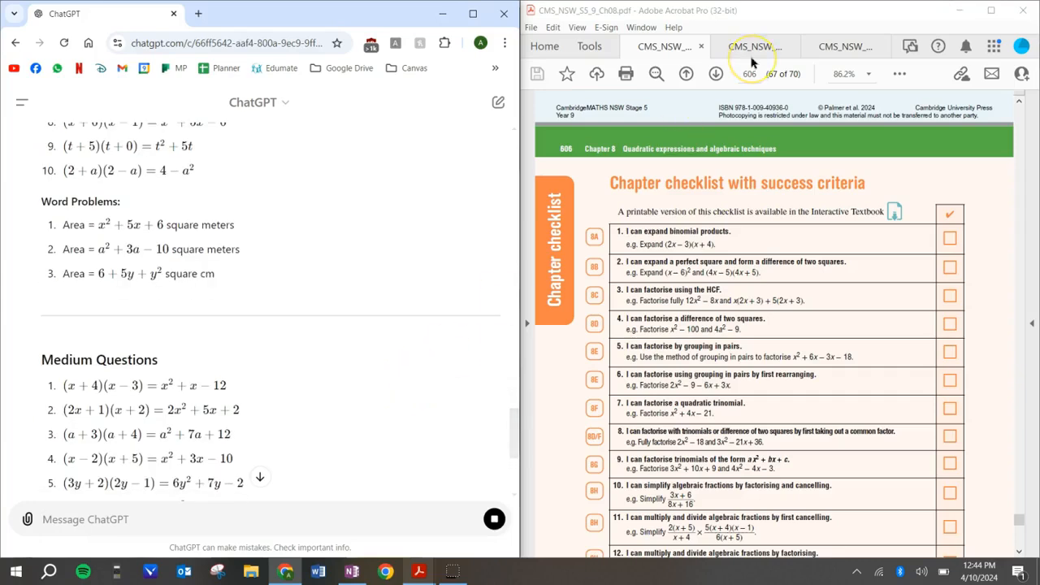
mouse_move(439, 289)
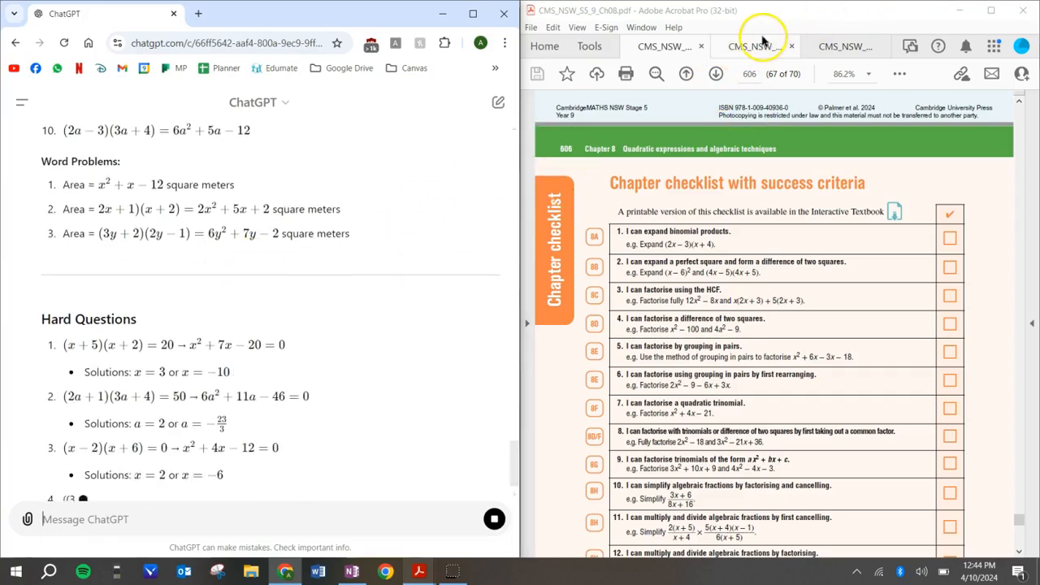
- Show checklist item 19 in the second PDF and enter 'use the sine formula' criterion
click(756, 46)
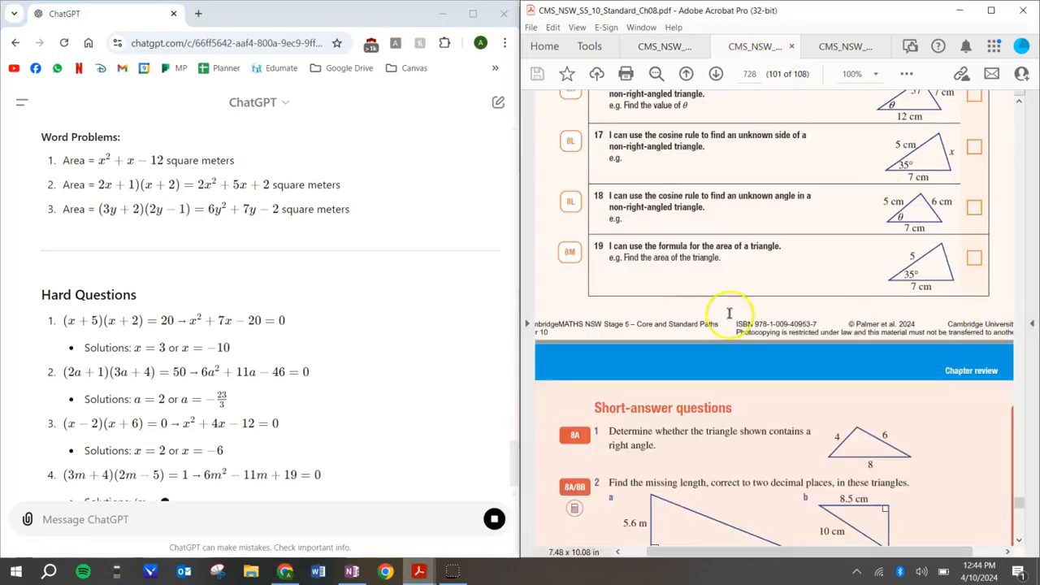
scroll(down, 3)
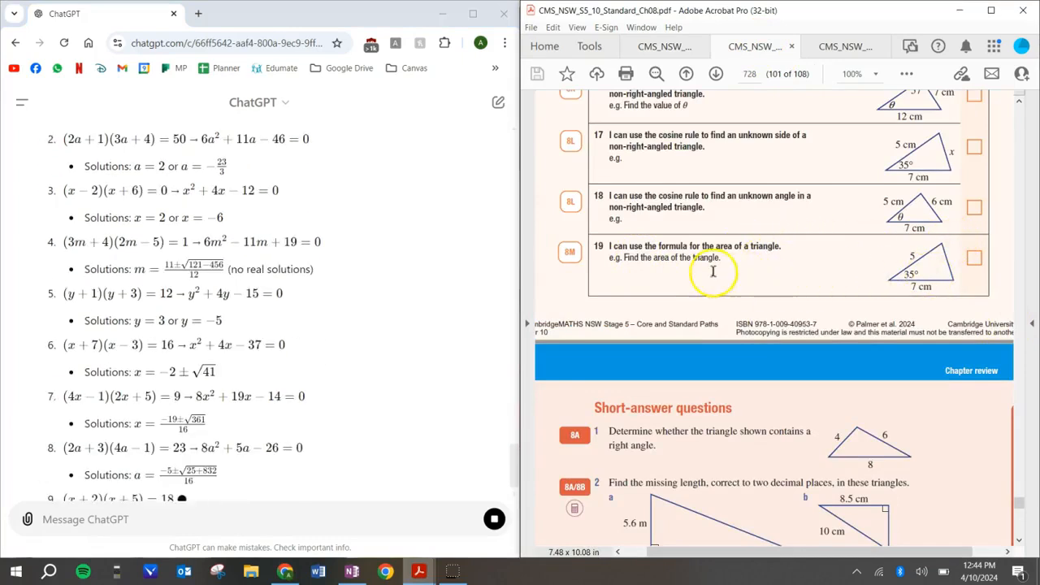
scroll(down, 3)
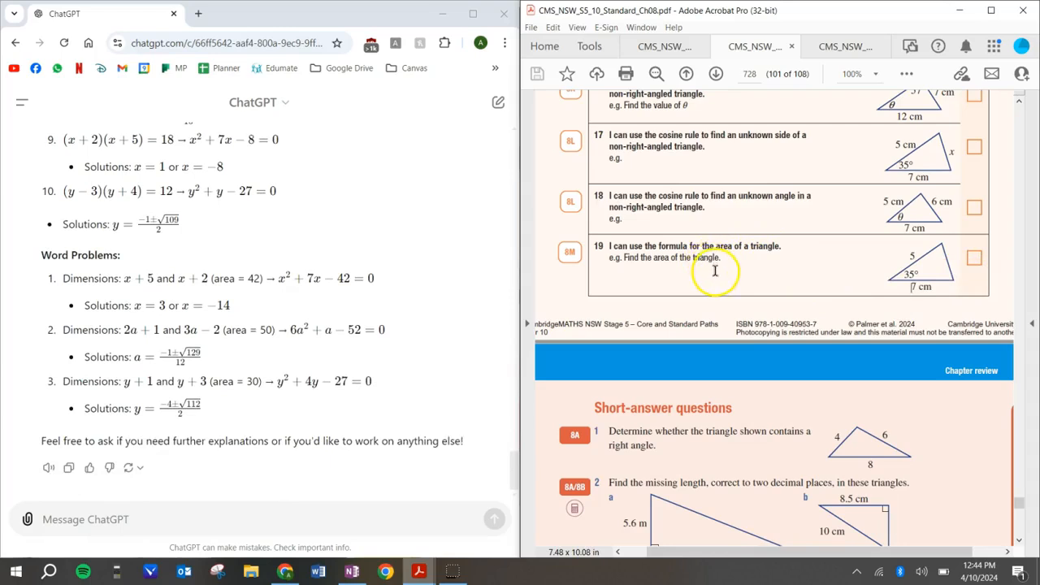
mouse_move(281, 510)
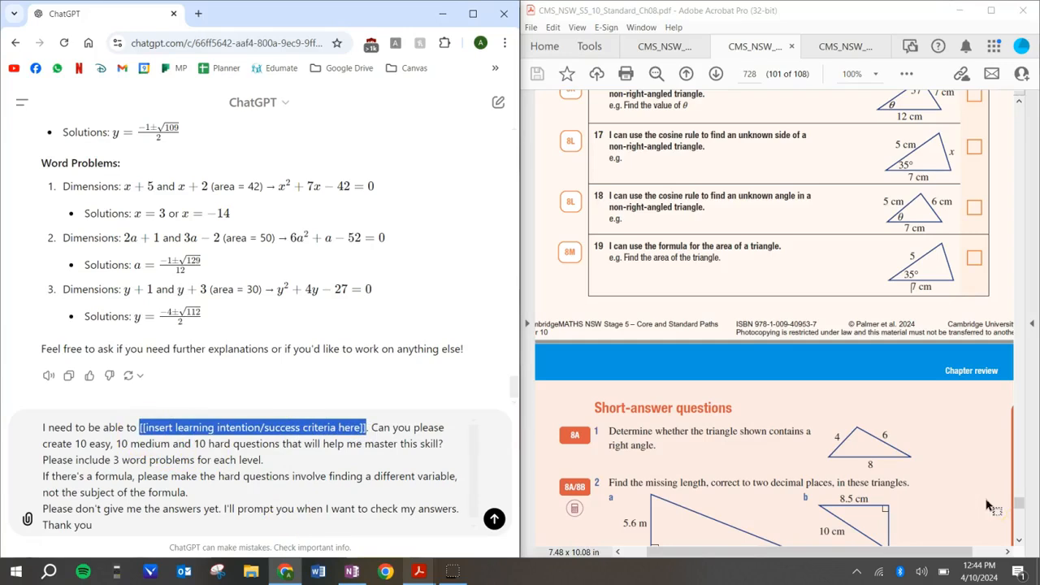
text(use the . Can you please create 10 easy, 10 medium and 10 hard)
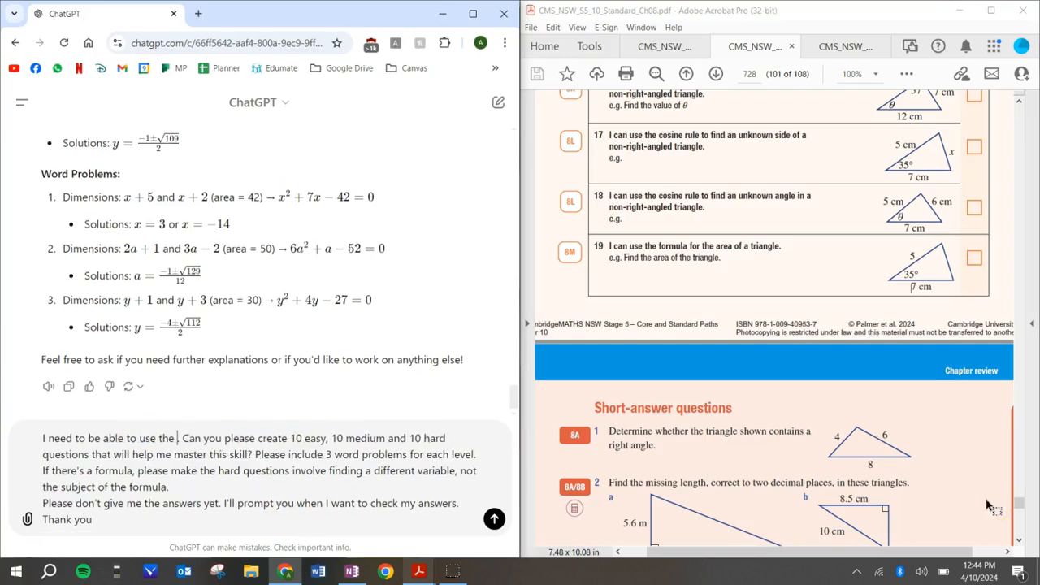
text(sine form)
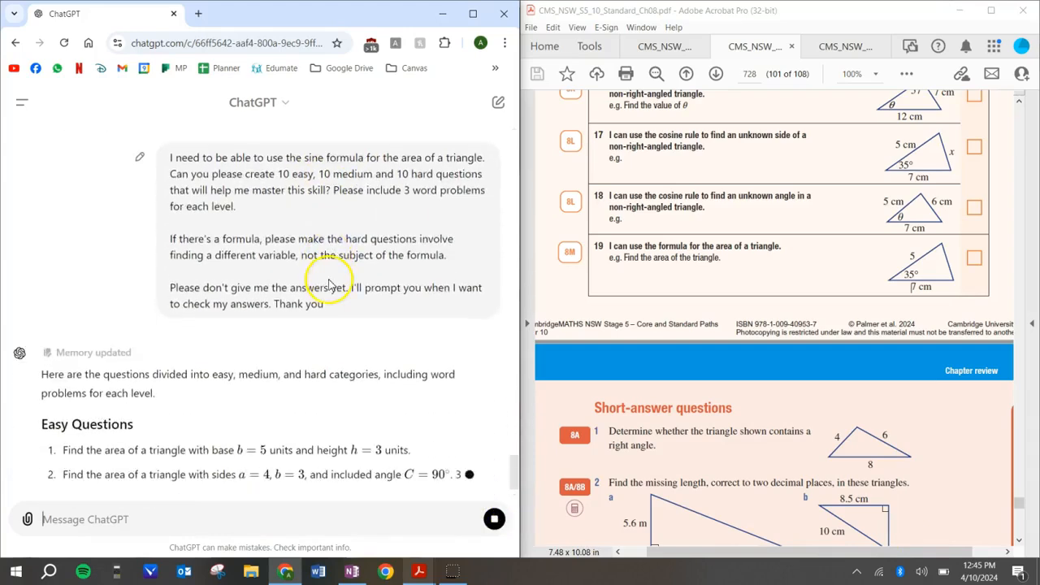
scroll(down, 3)
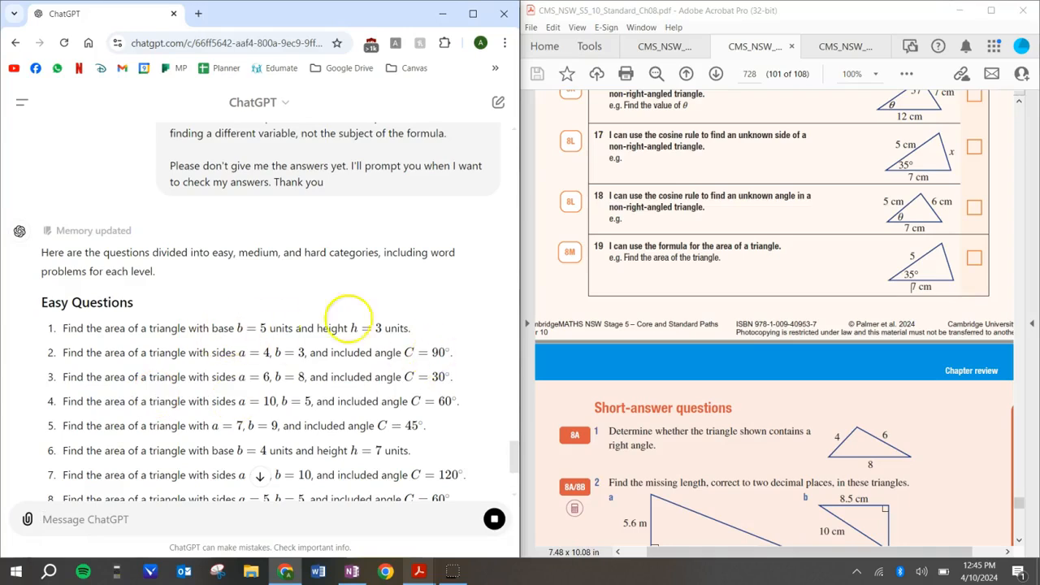
scroll(down, 3)
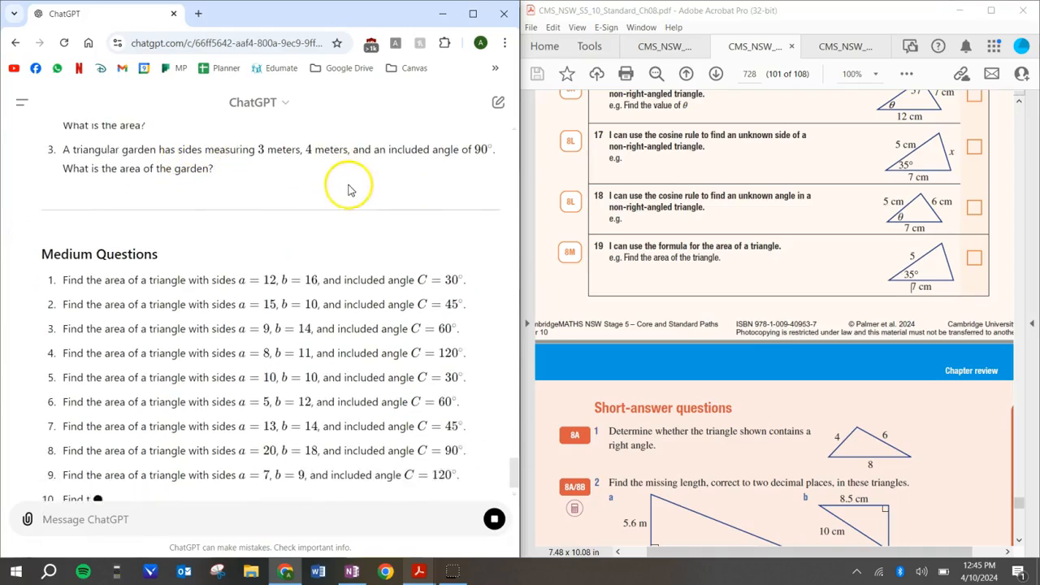
scroll(down, 3)
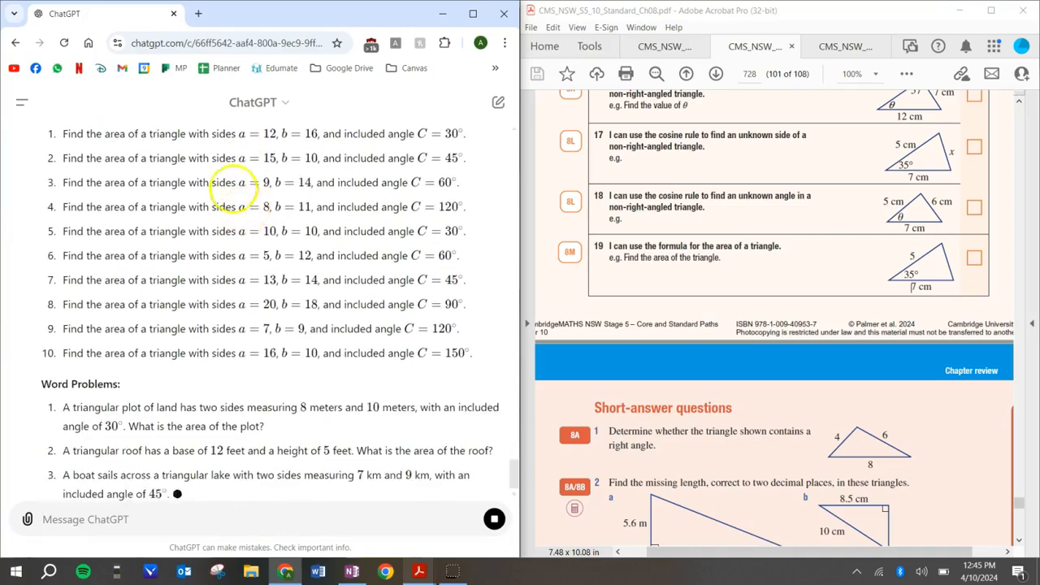
scroll(down, 3)
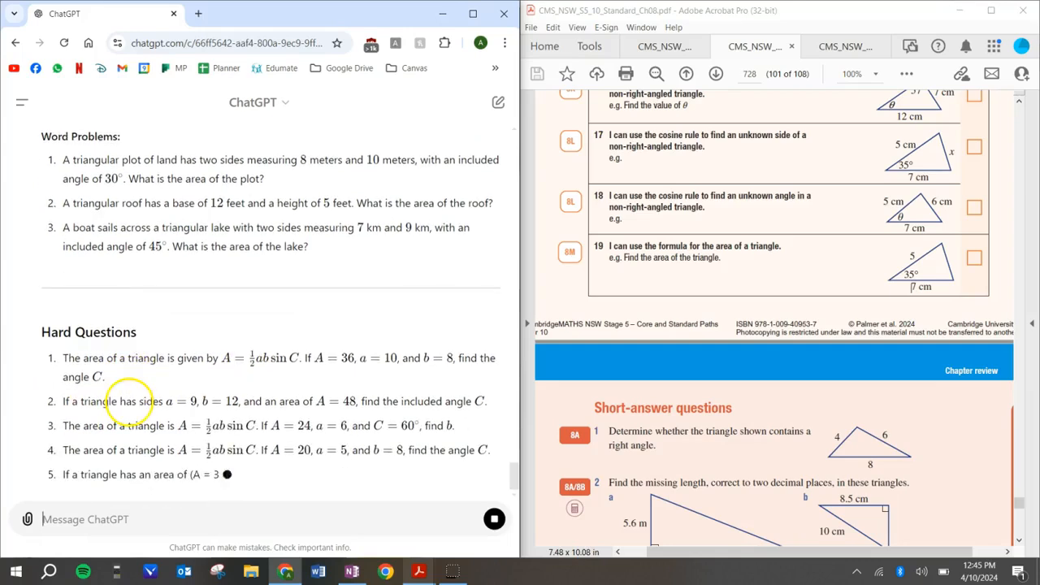
scroll(up, 3)
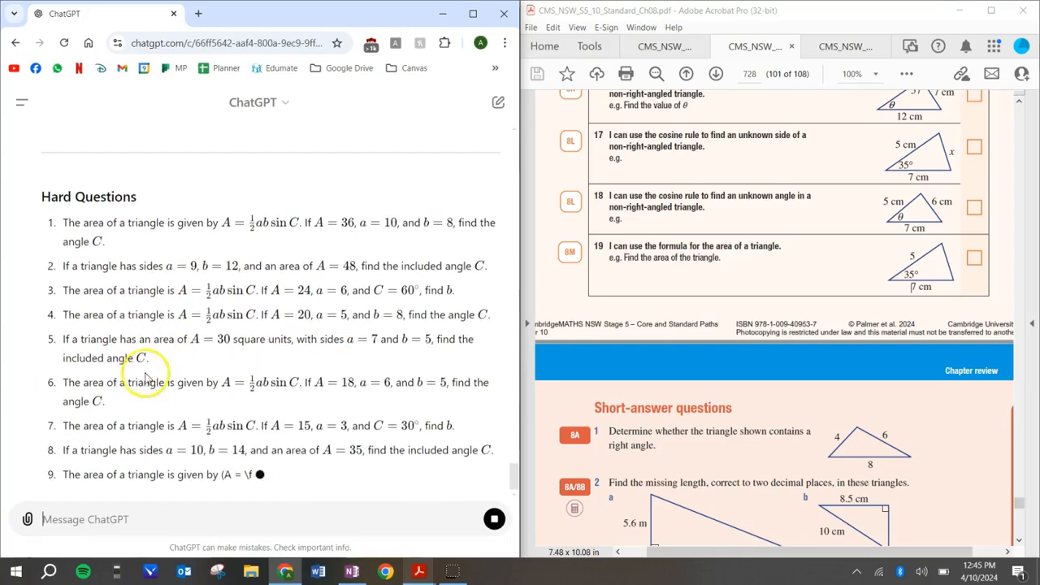
scroll(down, 3)
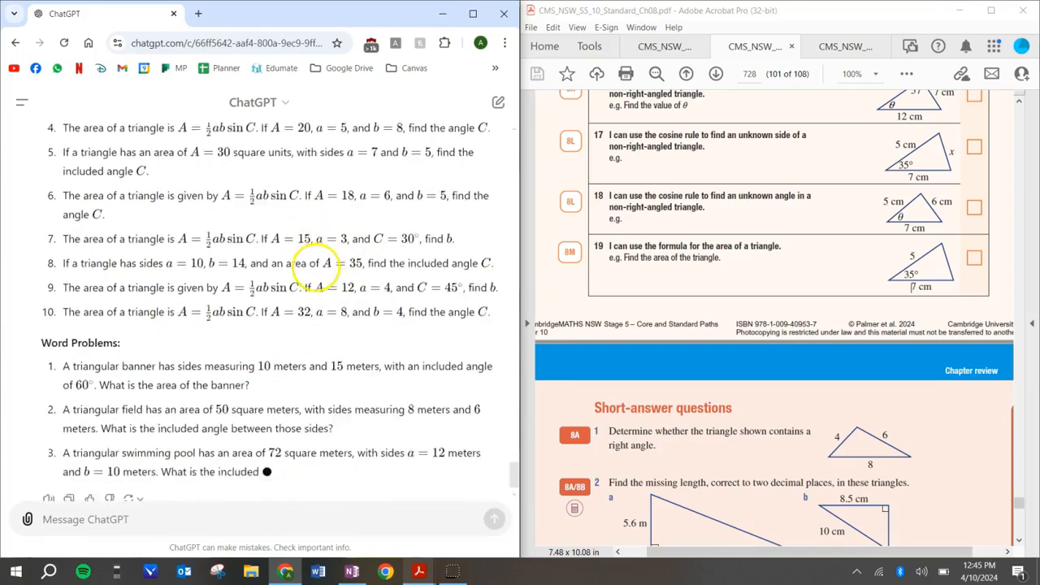
scroll(down, 3)
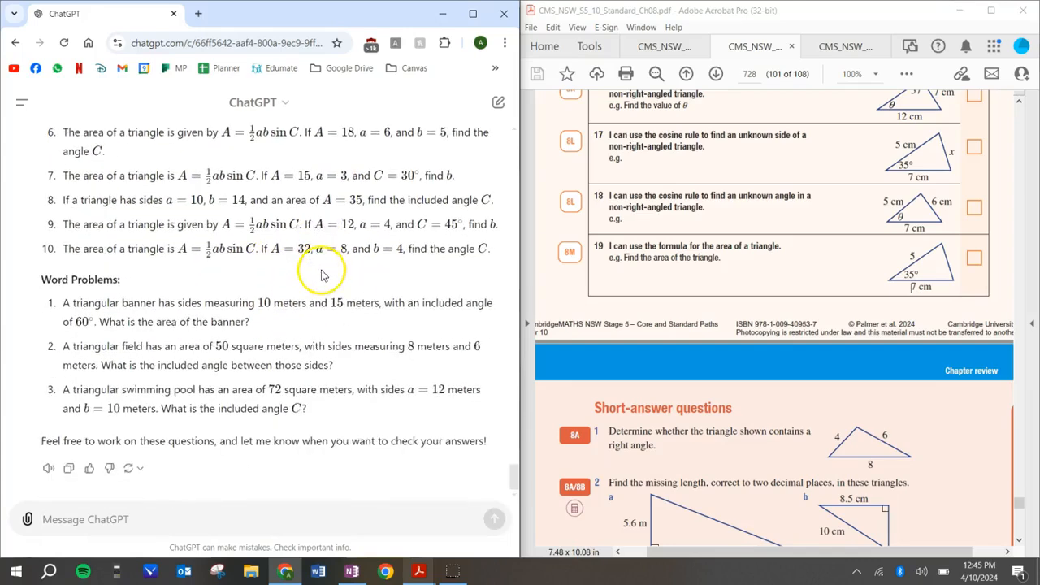
mouse_move(325, 278)
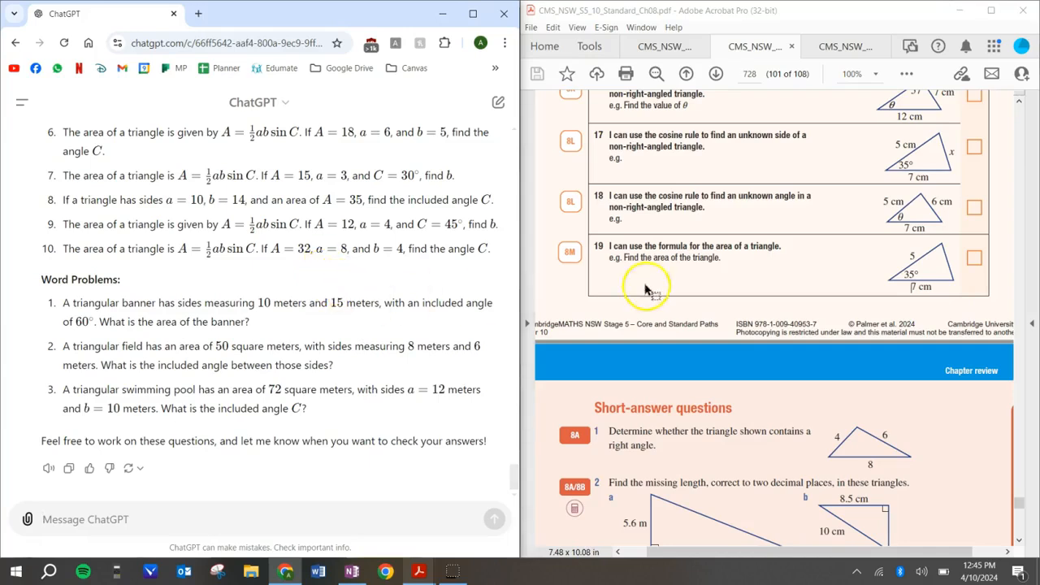
scroll(up, 3)
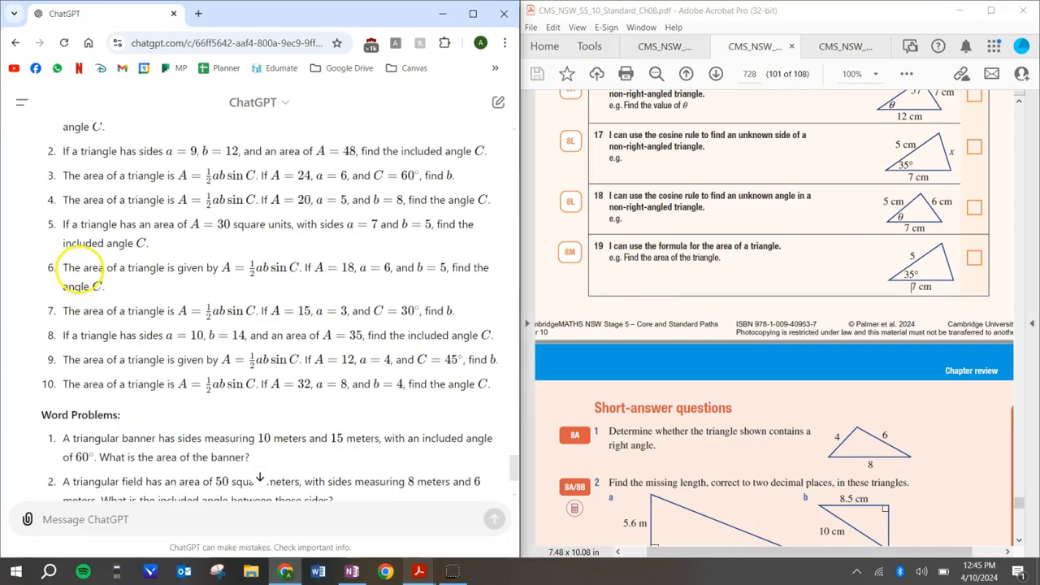
scroll(up, 3)
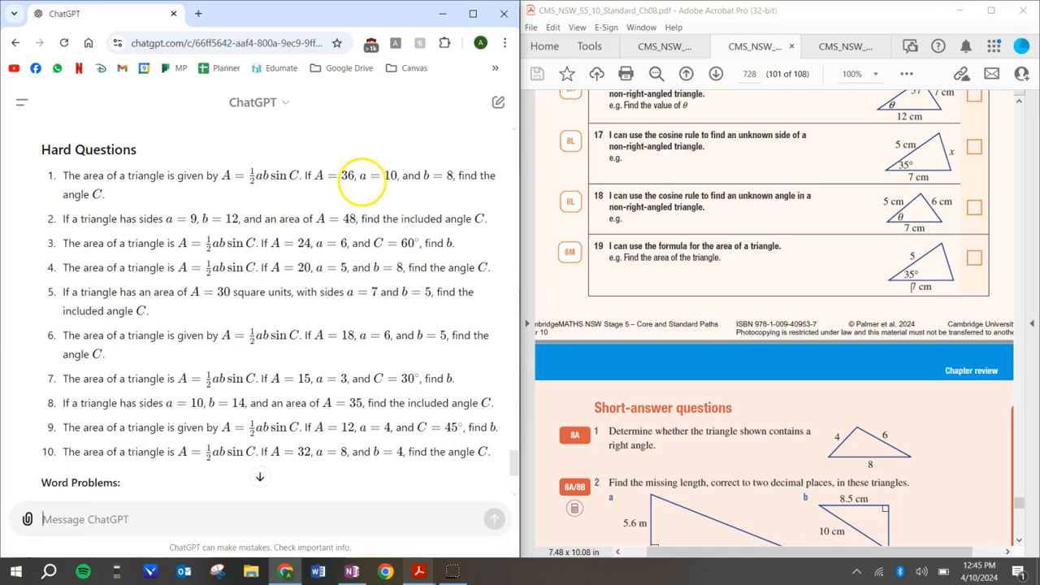
mouse_move(113, 187)
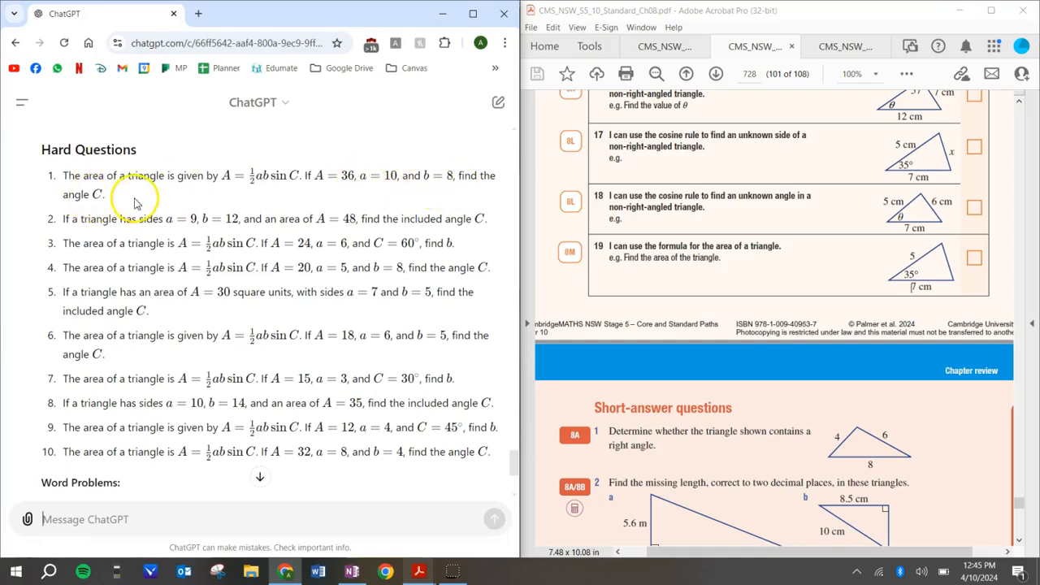
mouse_move(162, 334)
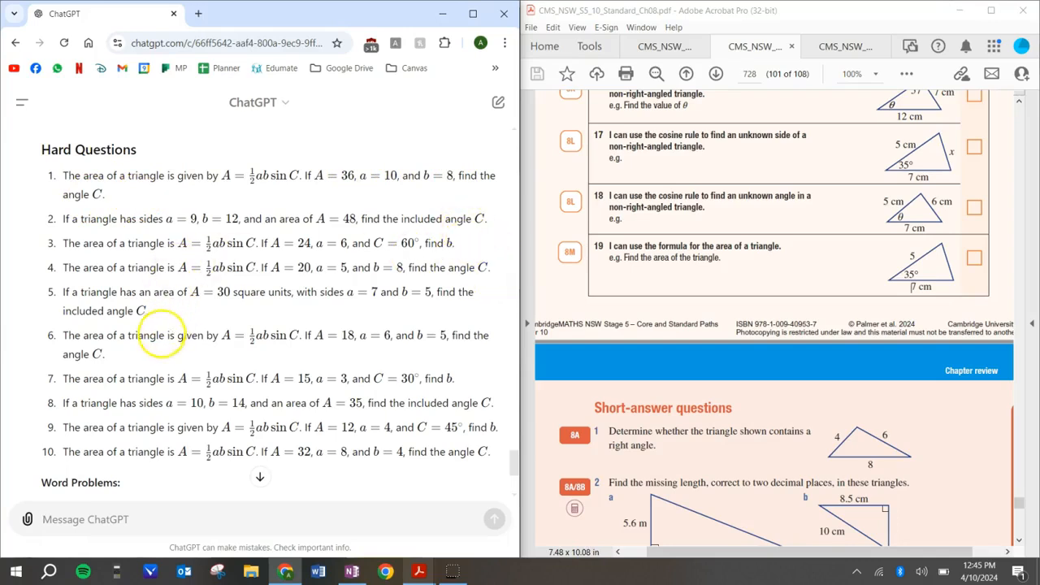
mouse_move(423, 378)
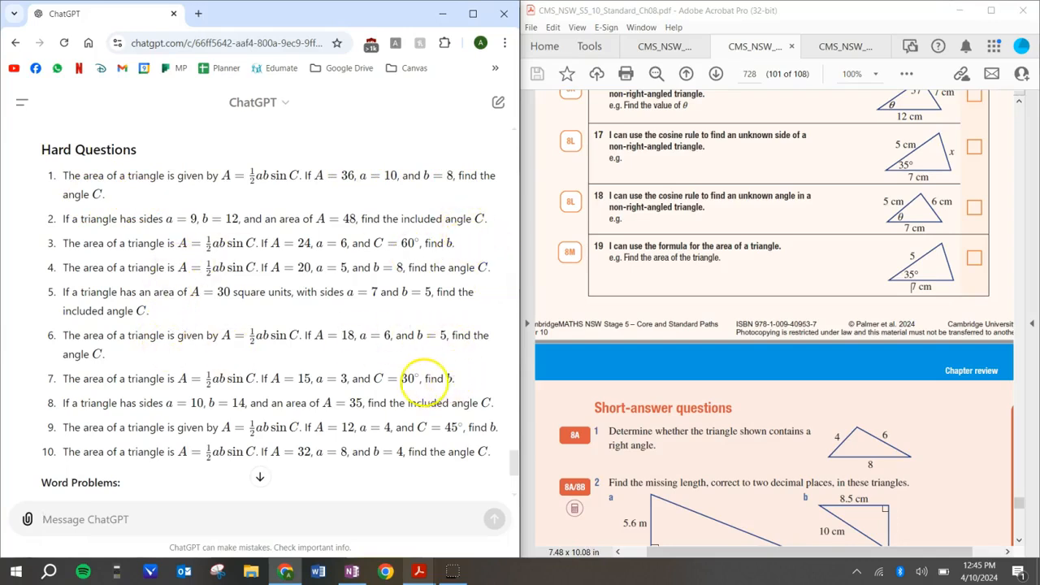
mouse_move(479, 419)
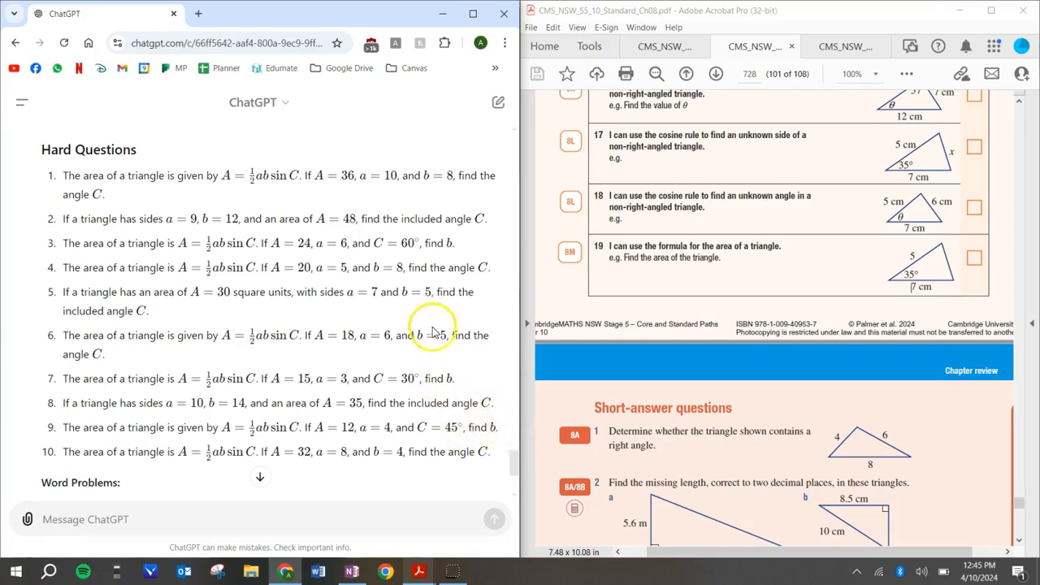
scroll(down, 3)
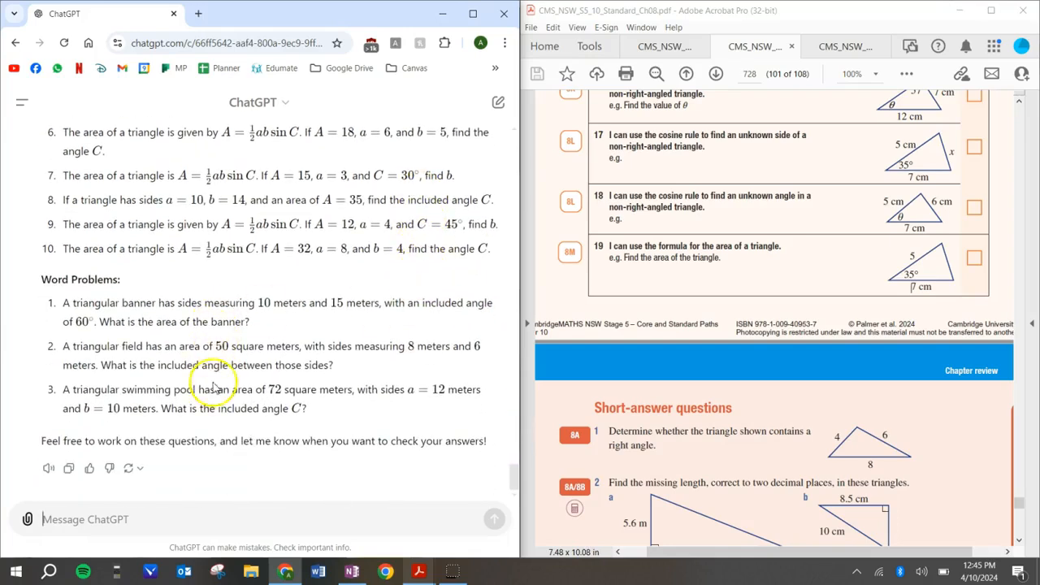
mouse_move(216, 386)
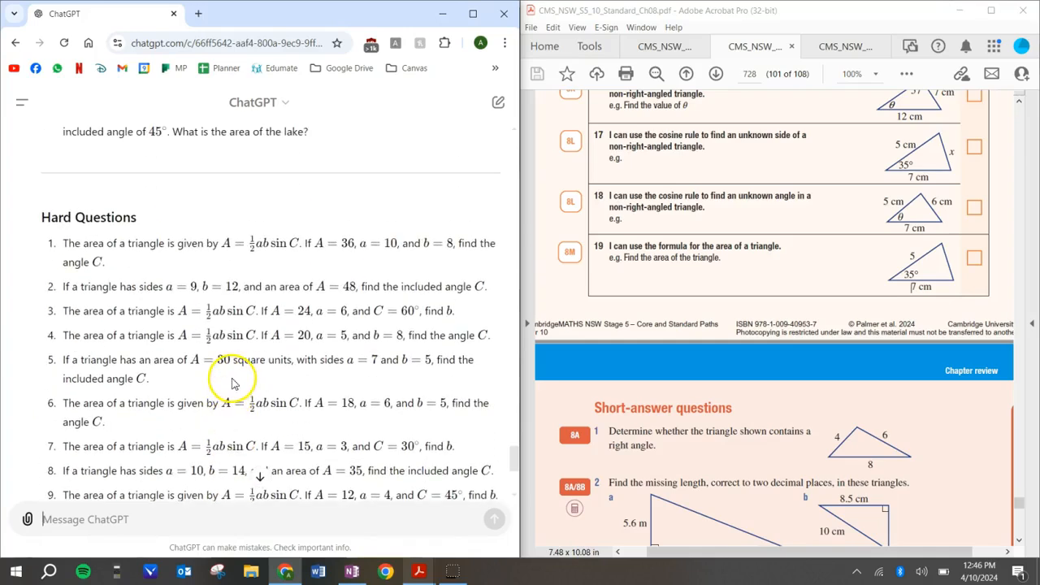
scroll(up, 3)
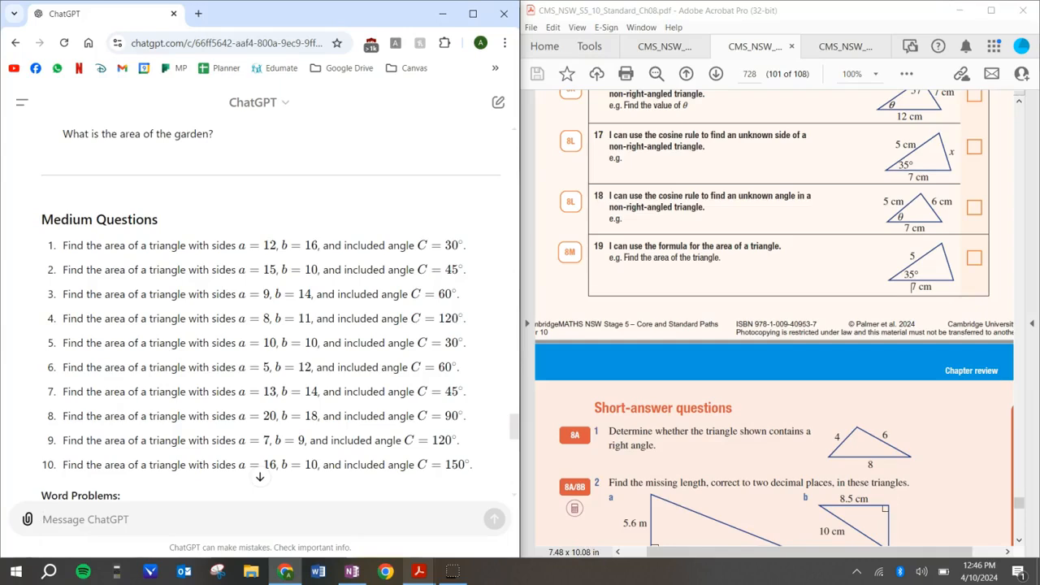
mouse_move(479, 288)
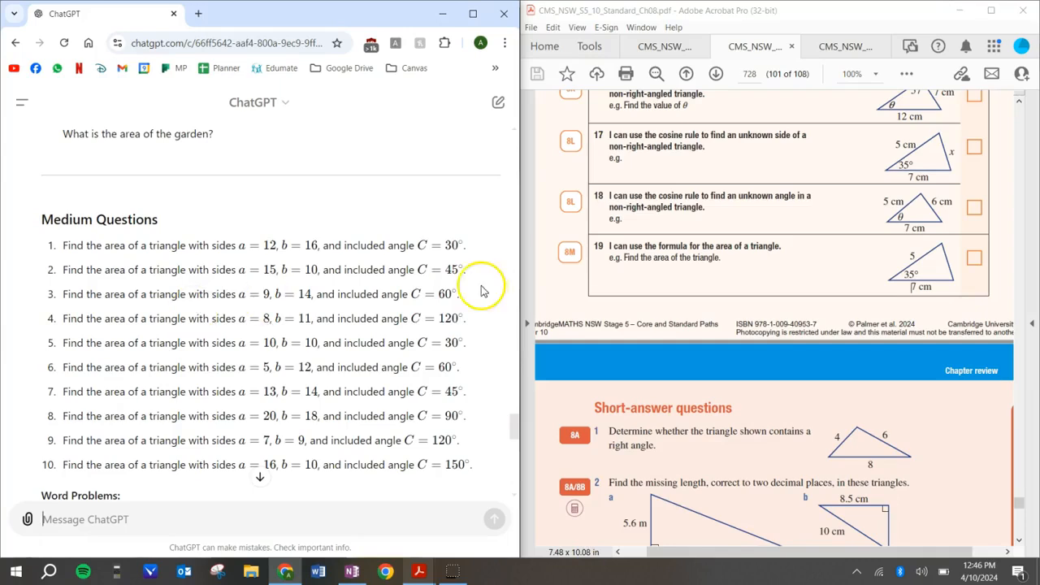
mouse_move(488, 272)
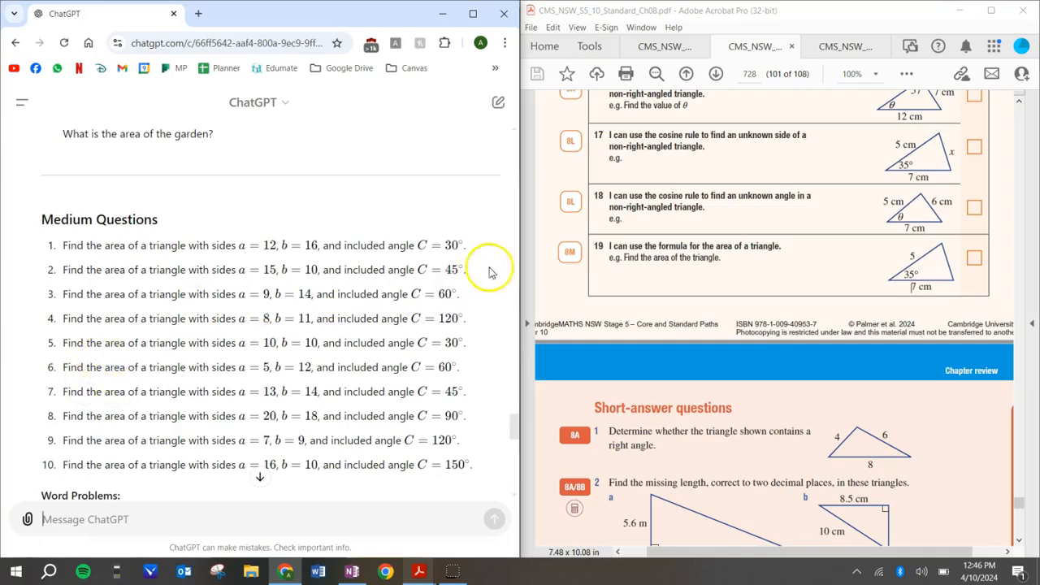
mouse_move(793, 297)
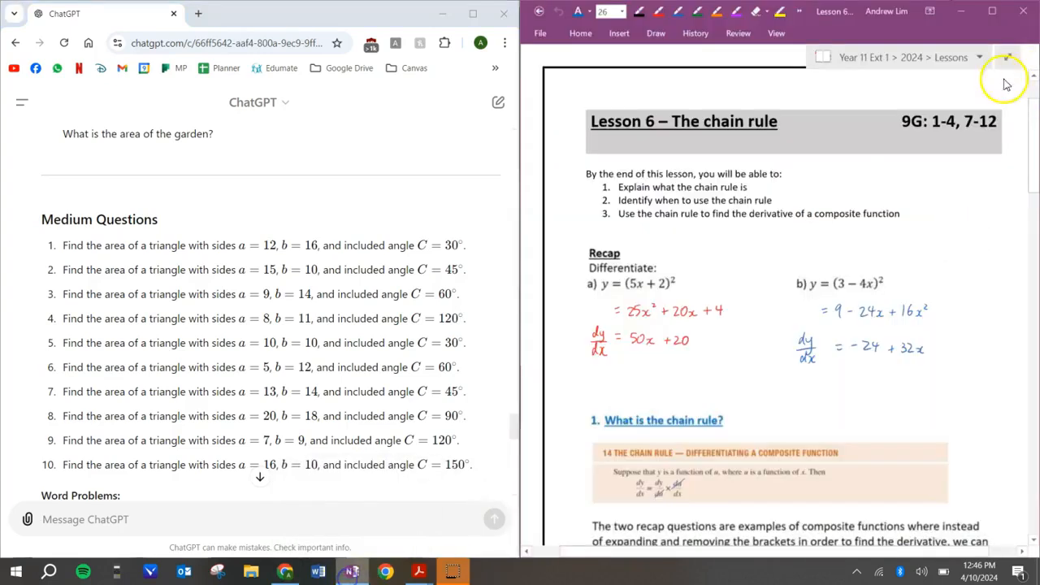
mouse_move(694, 215)
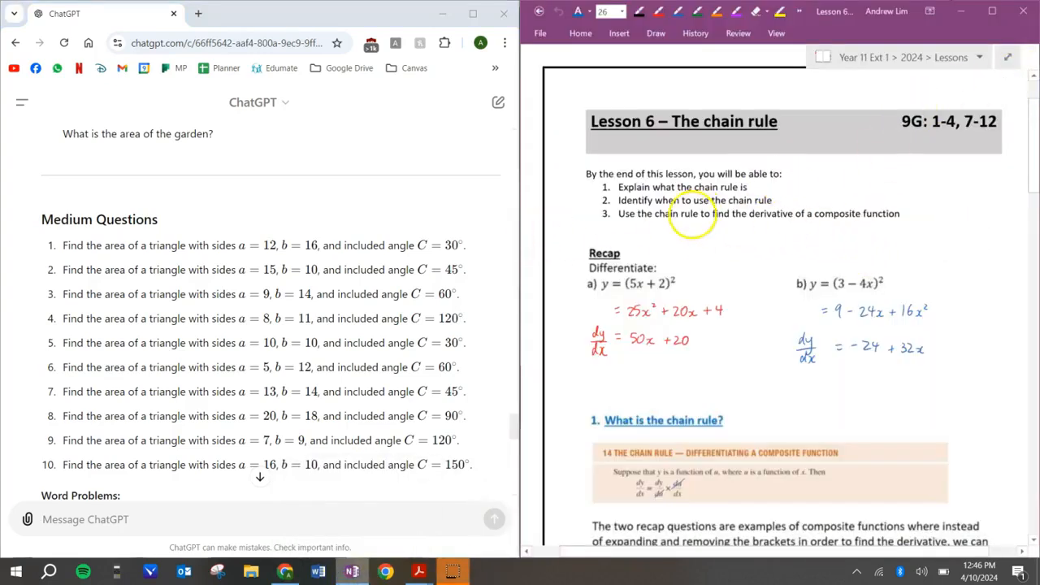
mouse_move(712, 207)
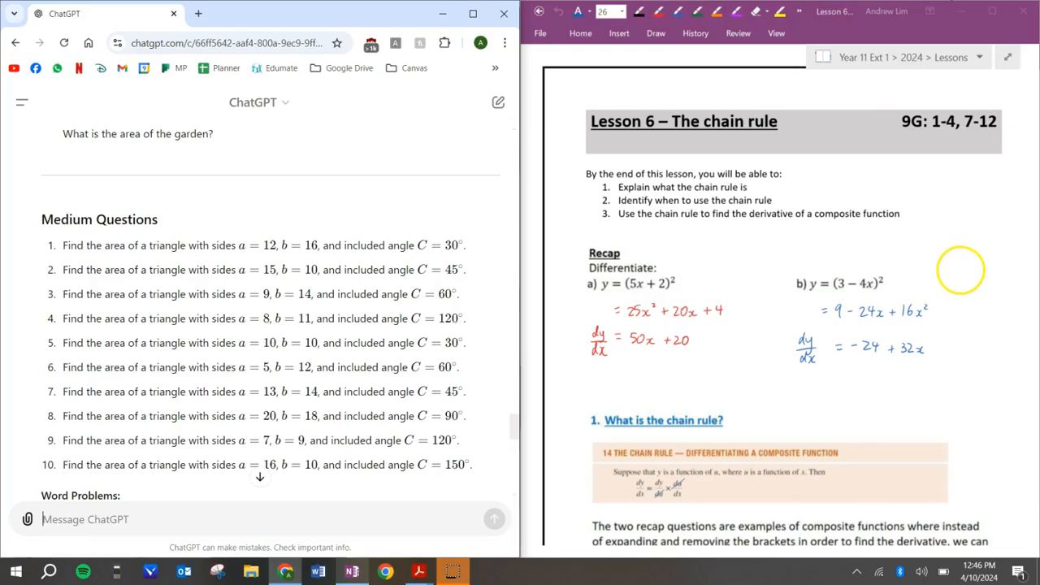
mouse_move(659, 195)
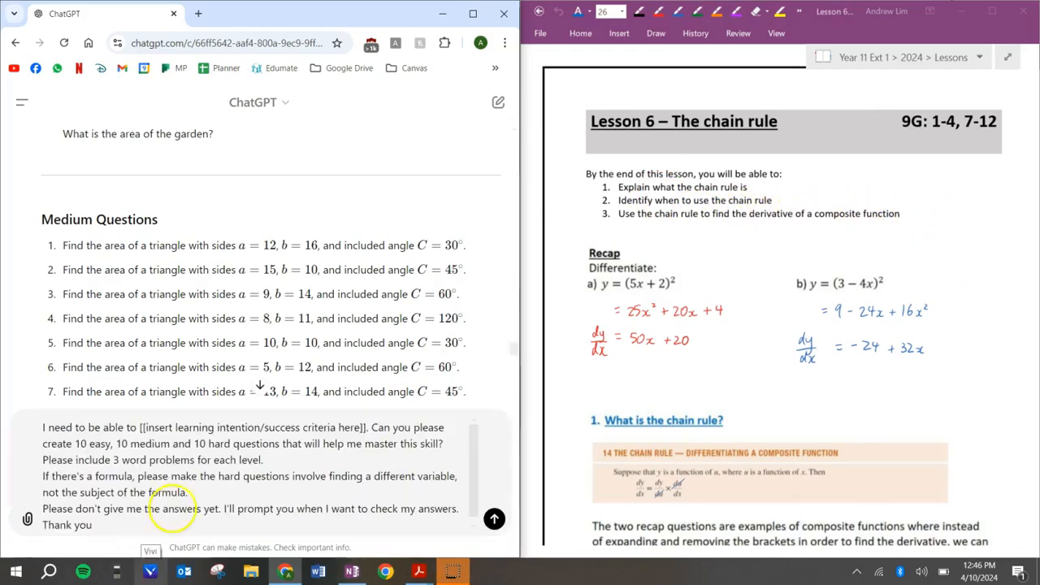
- Replace the learning-intention placeholder with 'use the chain rule…' and send
double_click(252, 427)
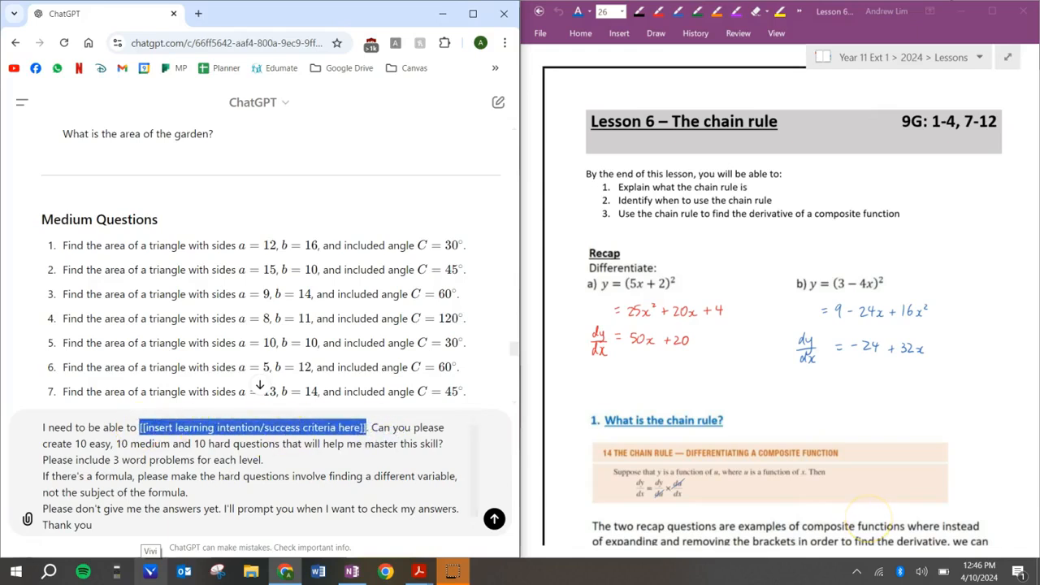
text(use the chain rule)
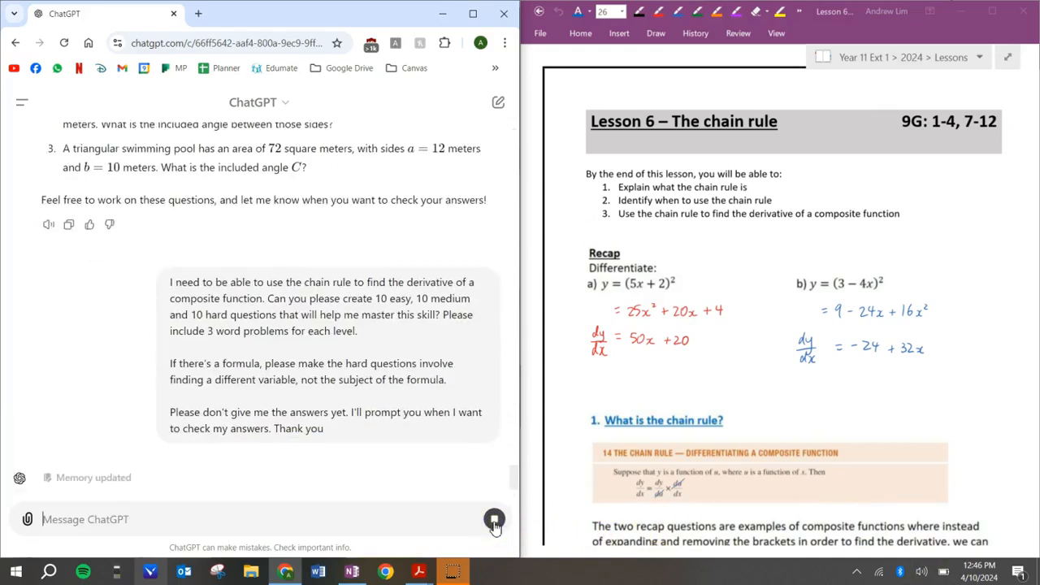
click(494, 520)
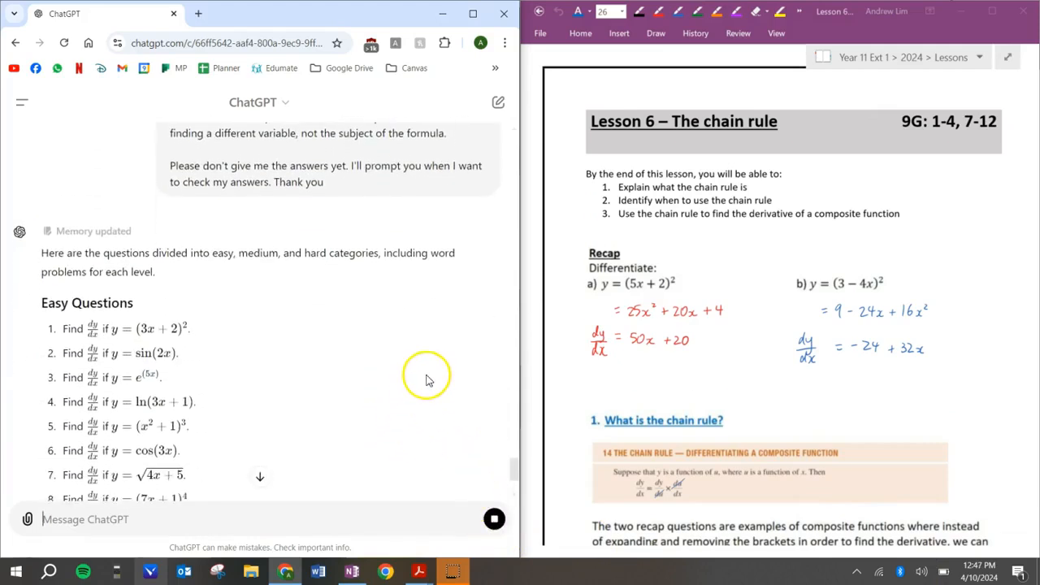
- Scroll through the easy, medium and hard chain rule questions and word problems
scroll(down, 3)
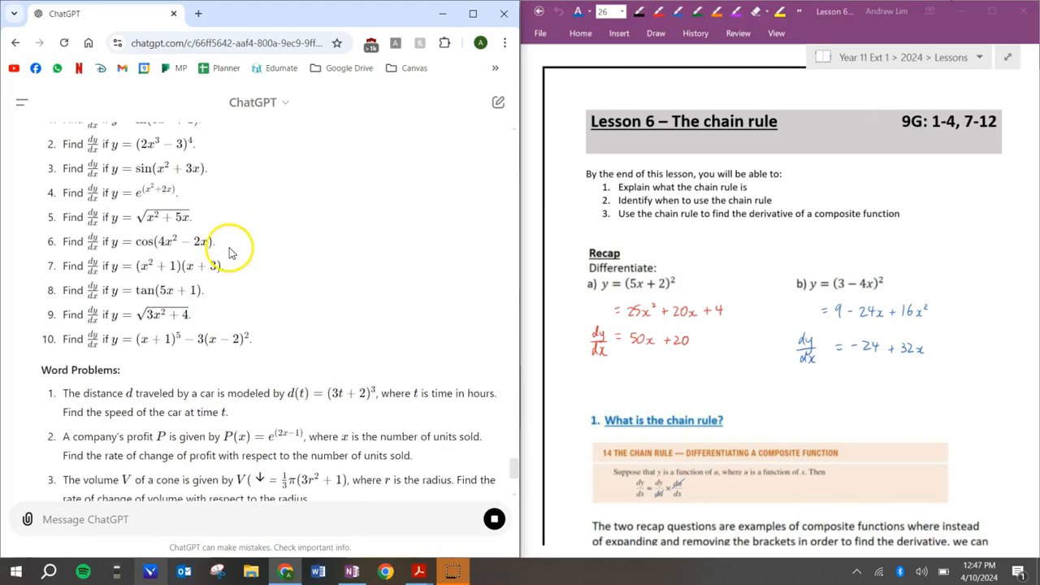
scroll(down, 3)
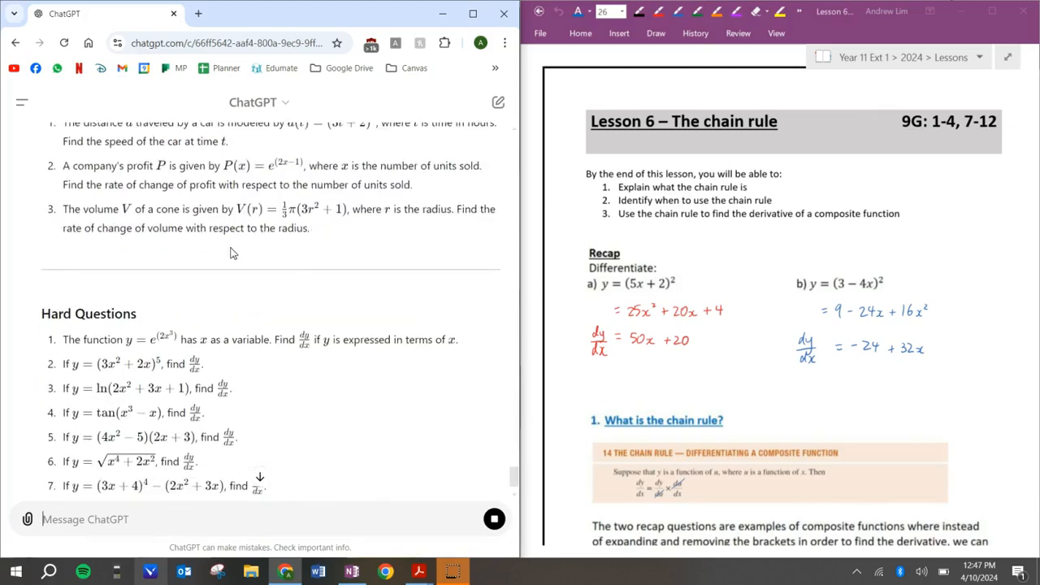
scroll(down, 3)
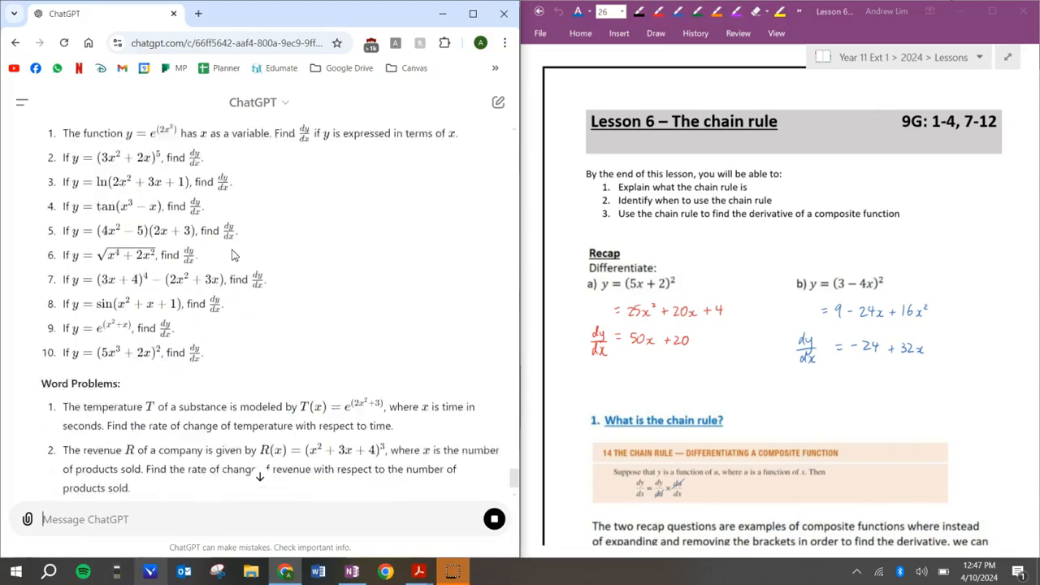
scroll(down, 3)
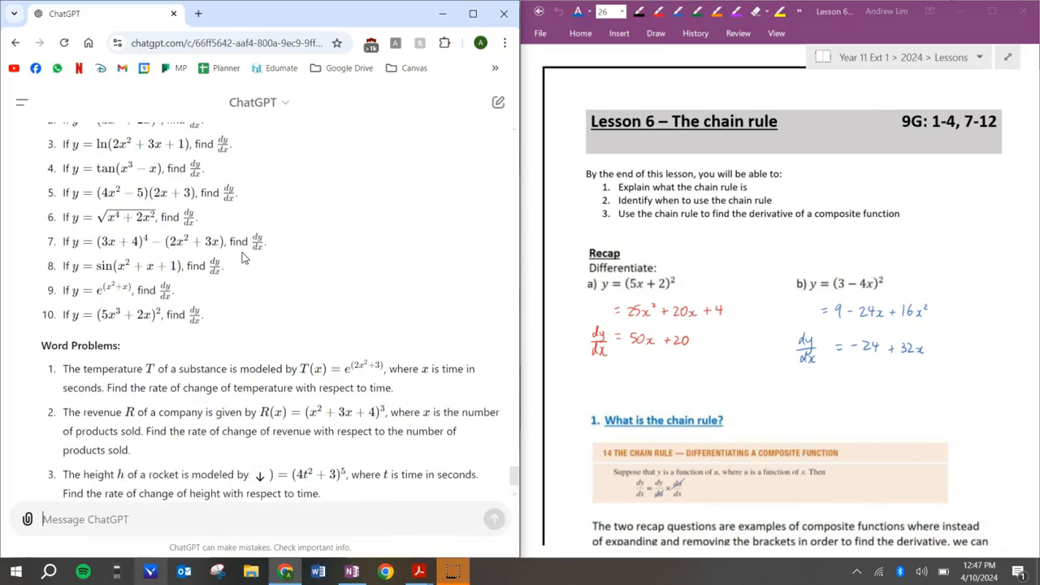
scroll(up, 3)
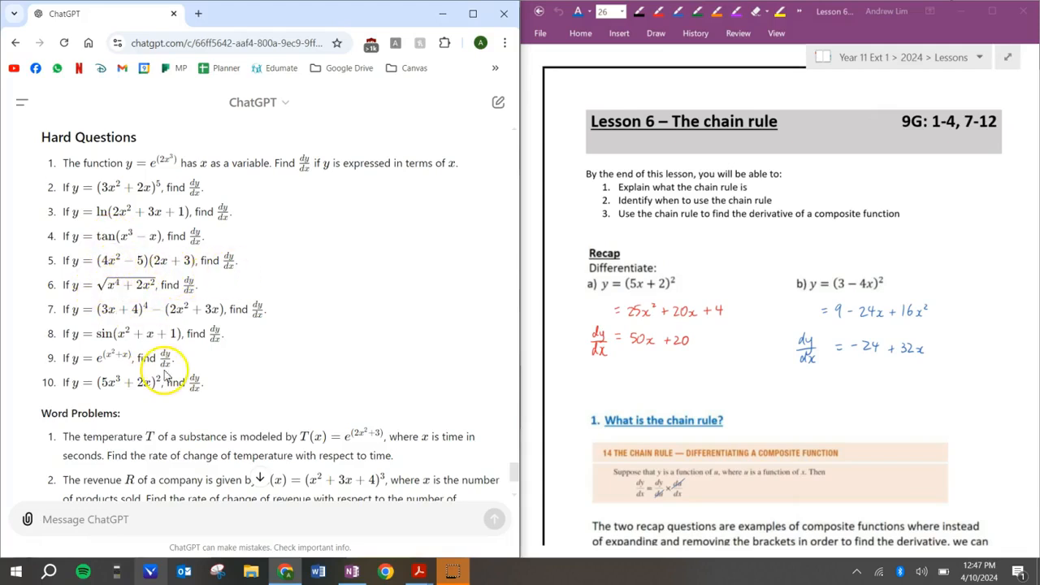
mouse_move(317, 364)
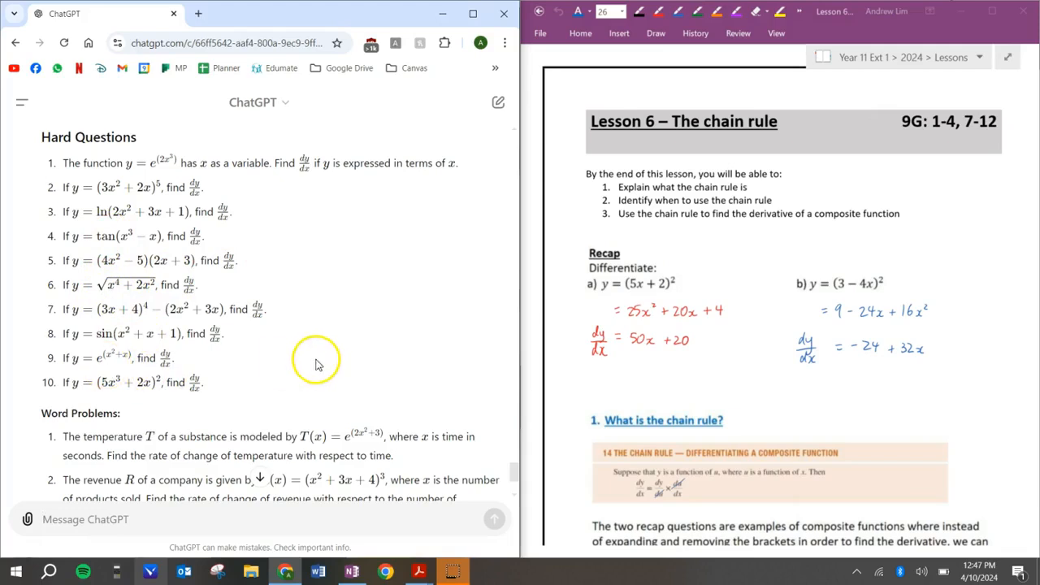
scroll(down, 3)
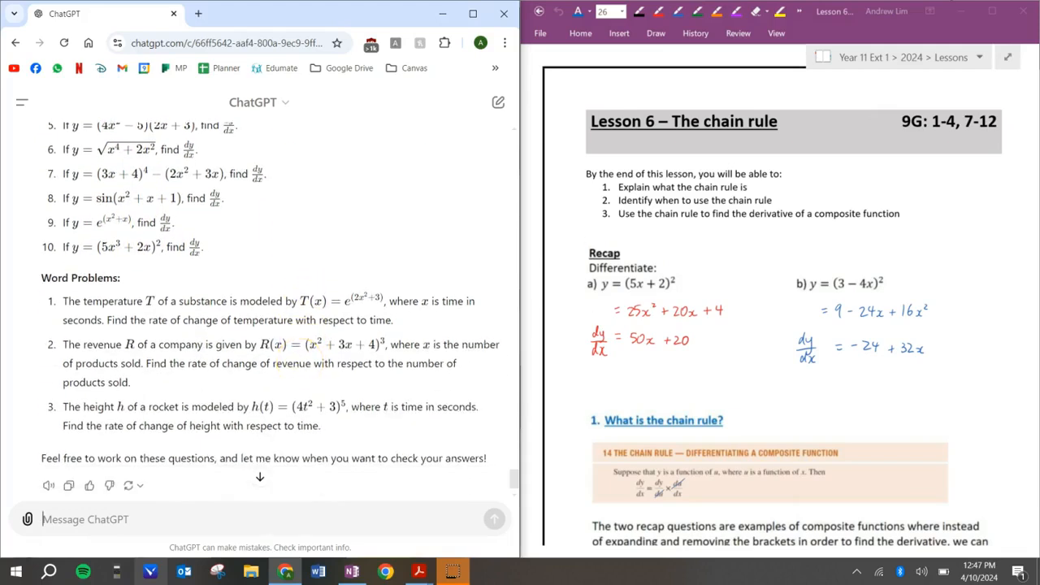